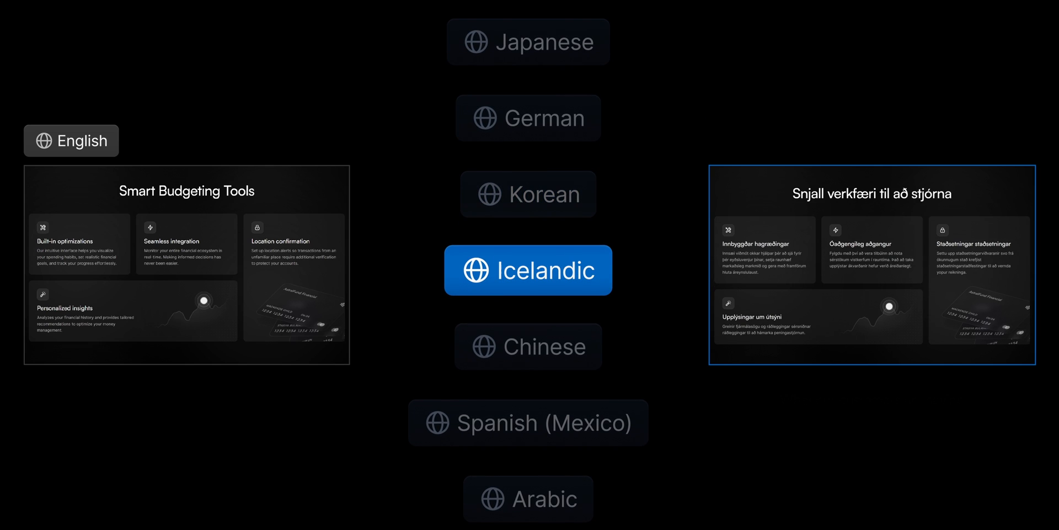
# Scroll the AstralFund home page from hero to footer and back, then bring up site Settings.
pyautogui.click(529, 345)
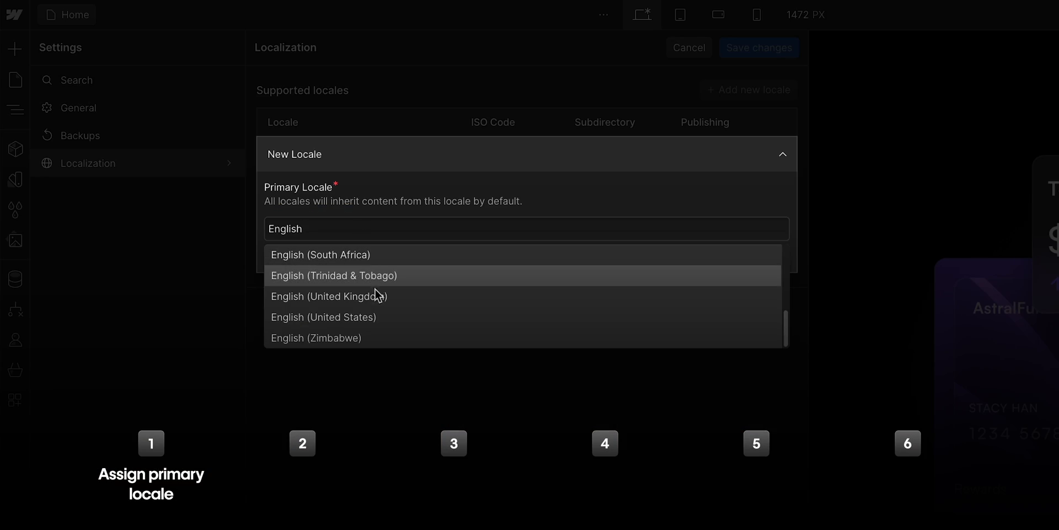
pyautogui.click(323, 317)
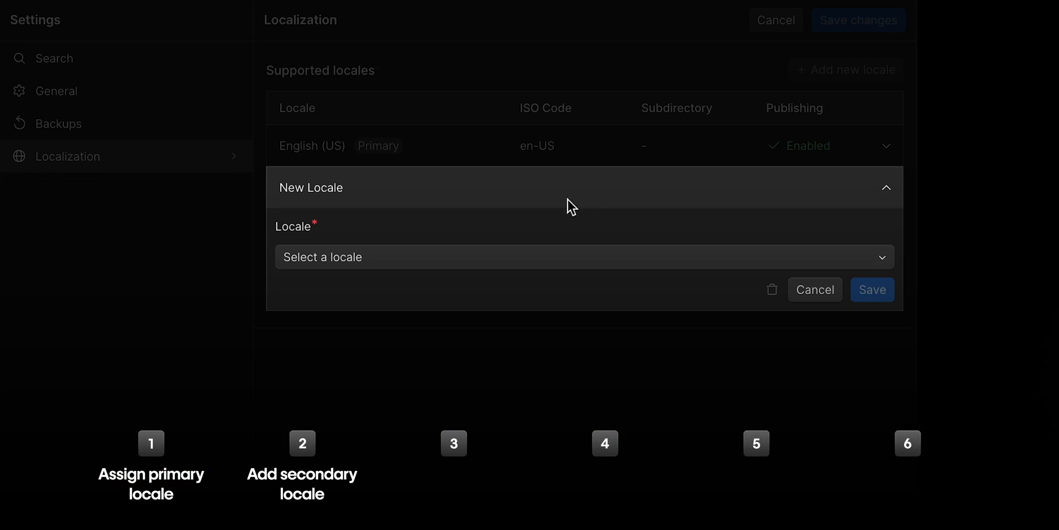
pyautogui.click(582, 257)
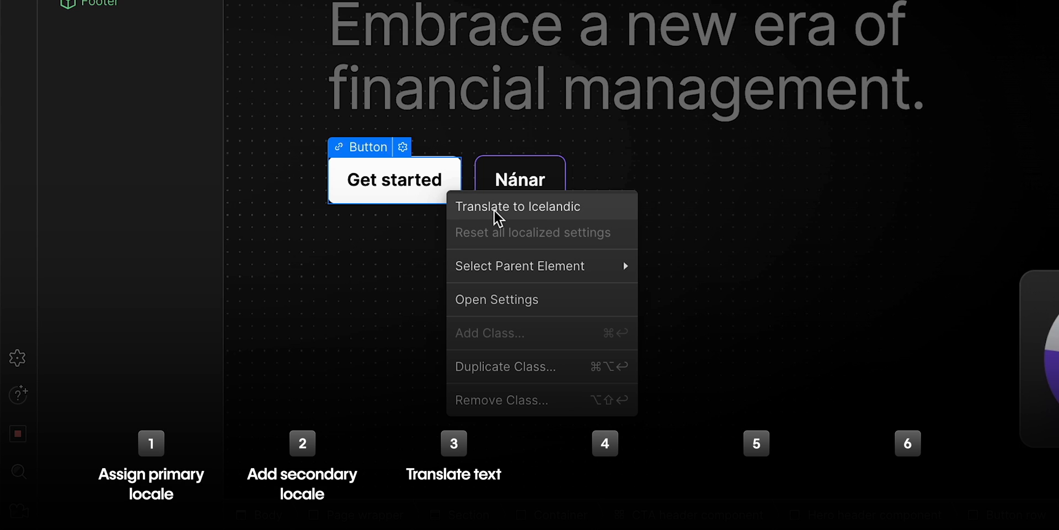
pyautogui.click(518, 207)
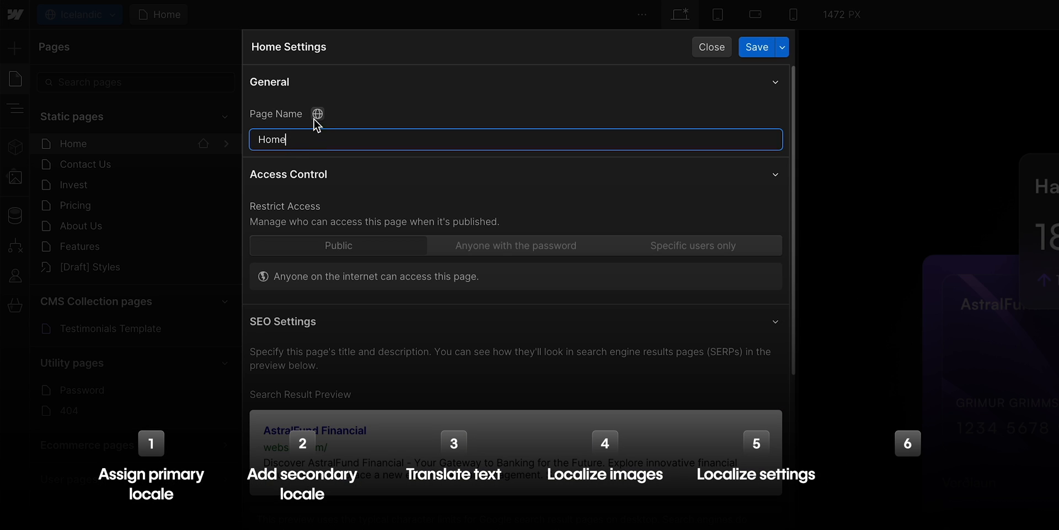
pyautogui.click(318, 114)
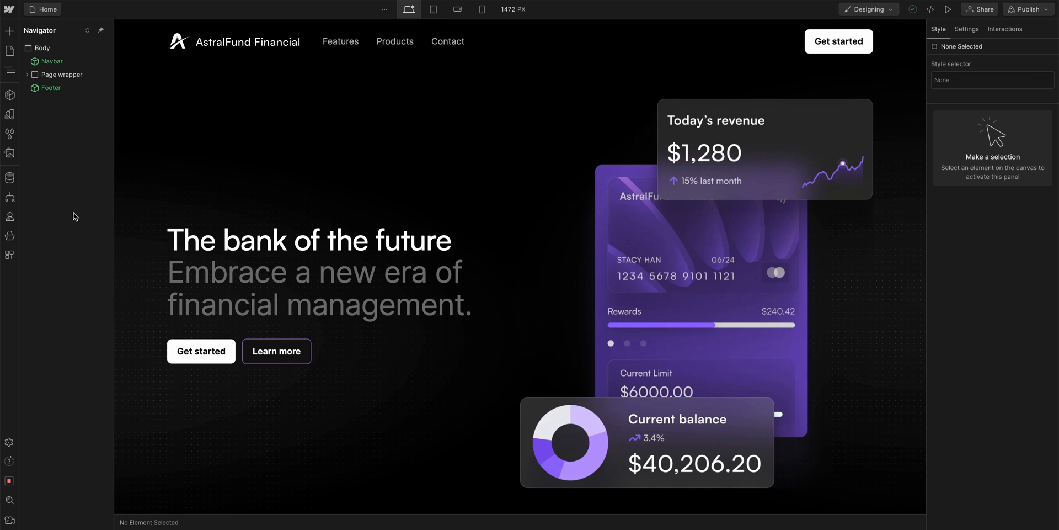
pyautogui.scroll(-3)
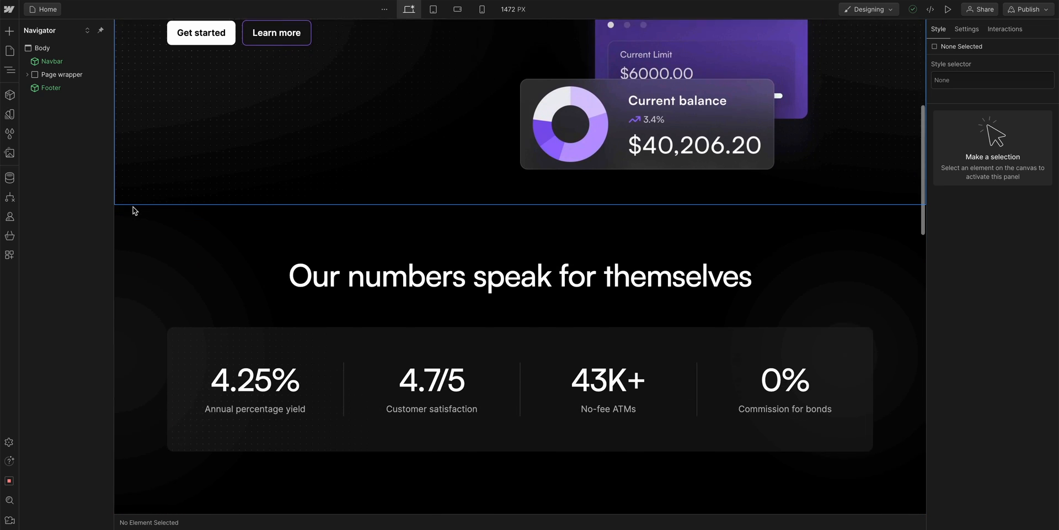
pyautogui.scroll(-3)
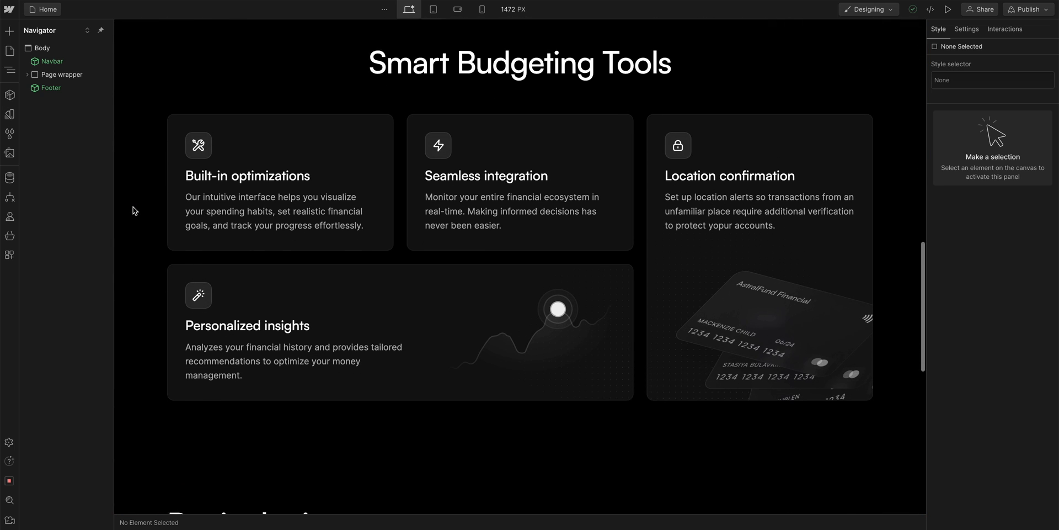
pyautogui.scroll(3)
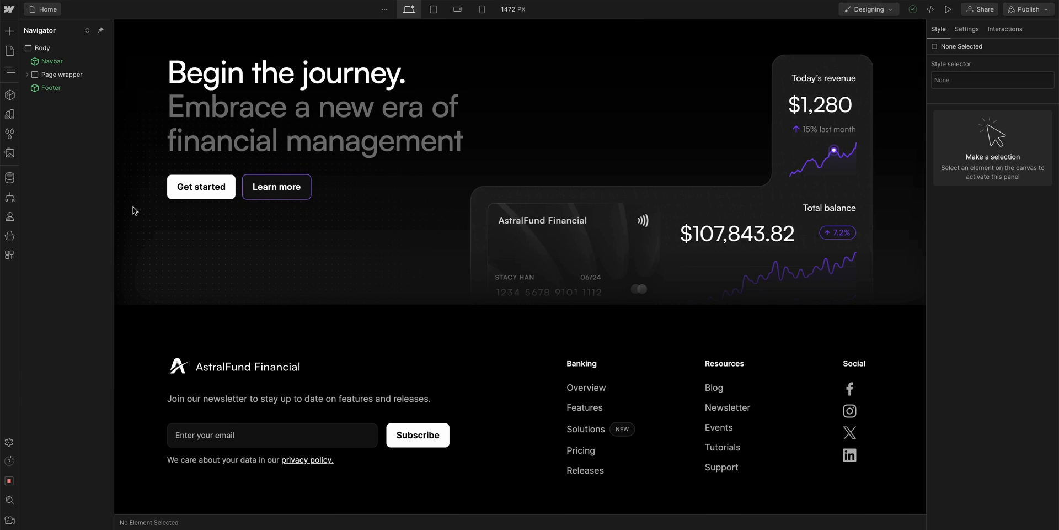
pyautogui.scroll(-3)
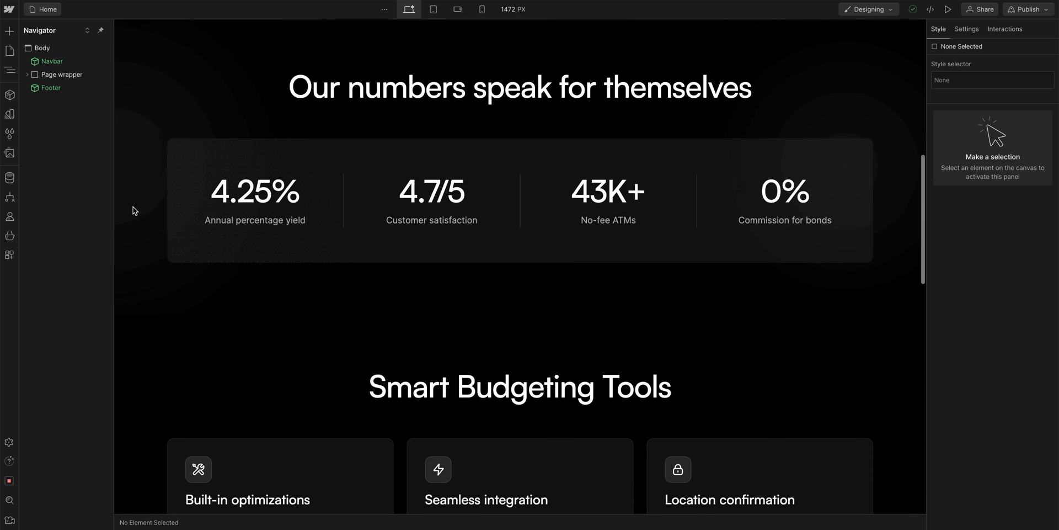
pyautogui.scroll(3)
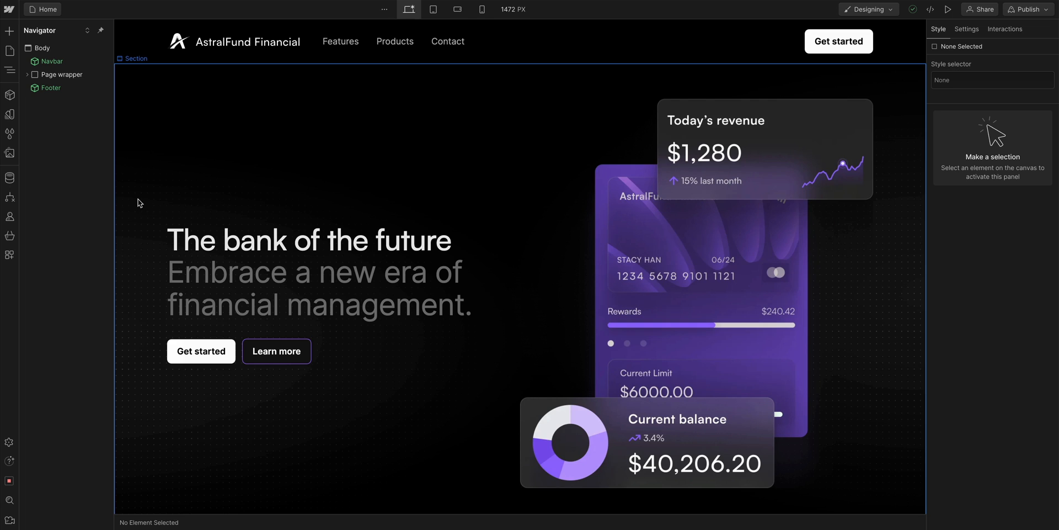
pyautogui.click(9, 442)
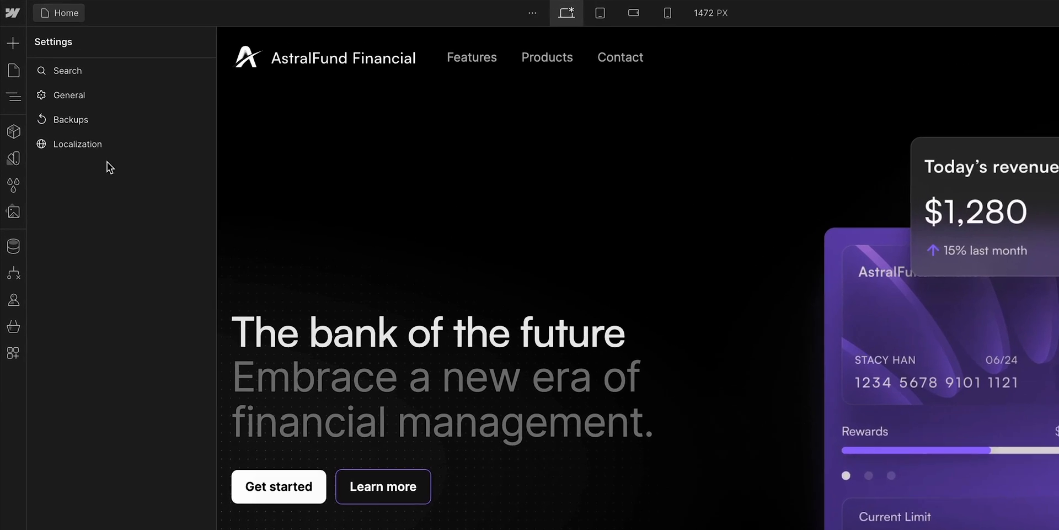
# In Localization settings, choose English (United States) as primary locale and save.
pyautogui.click(78, 143)
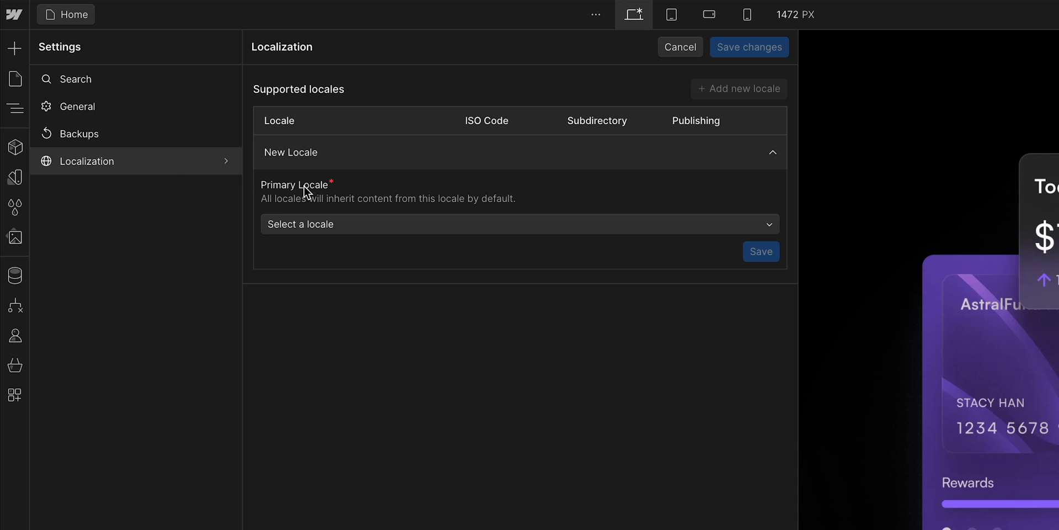
pyautogui.click(518, 224)
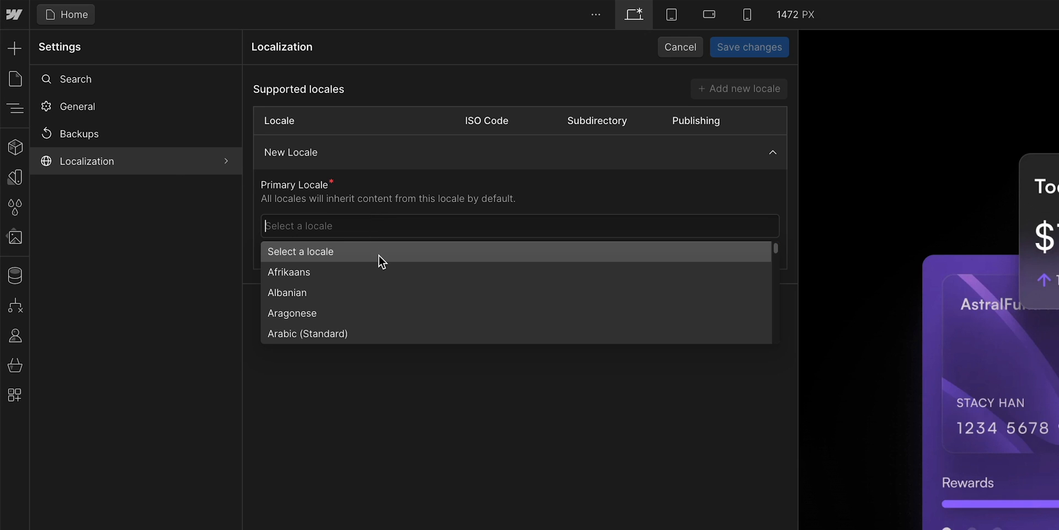
pyautogui.scroll(-3)
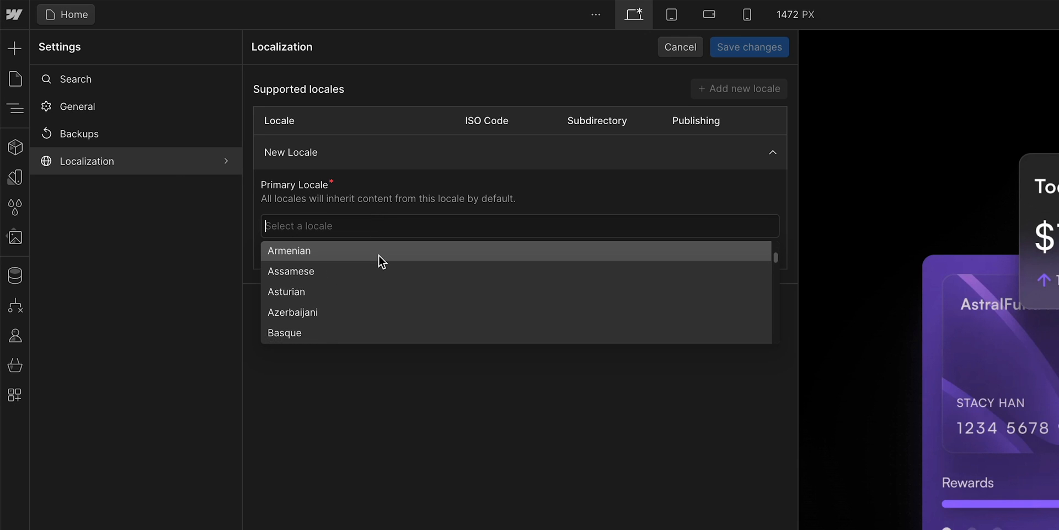
pyautogui.write('Eng')
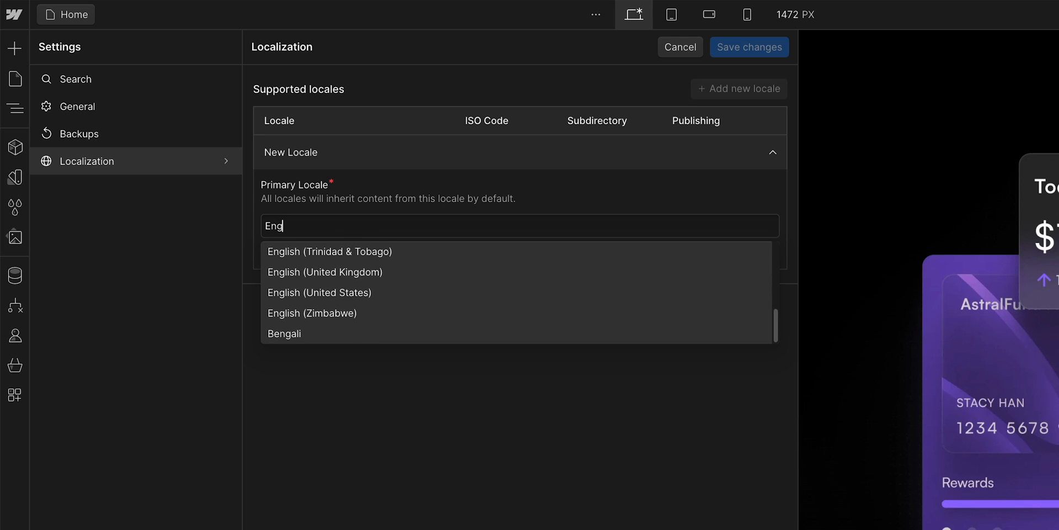
pyautogui.write('lish')
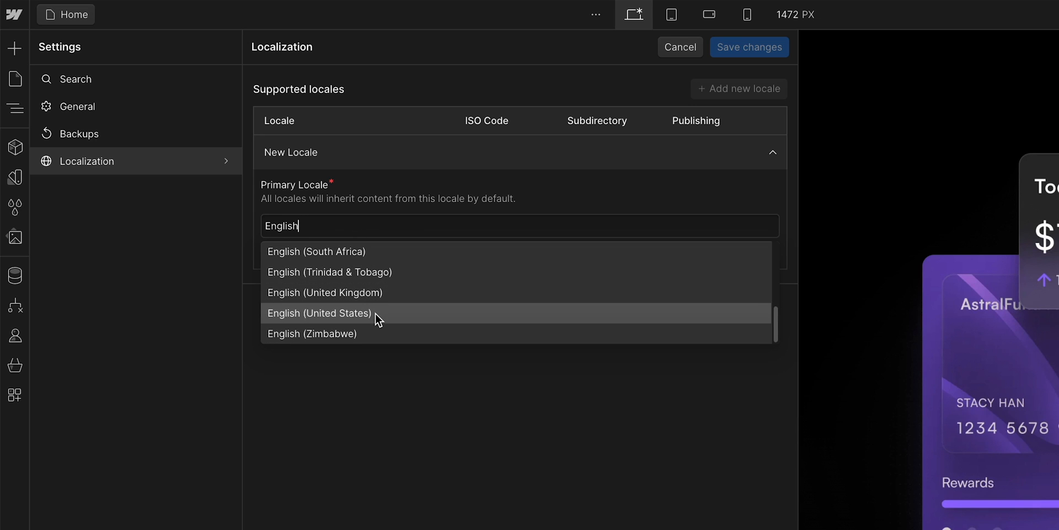
pyautogui.click(320, 312)
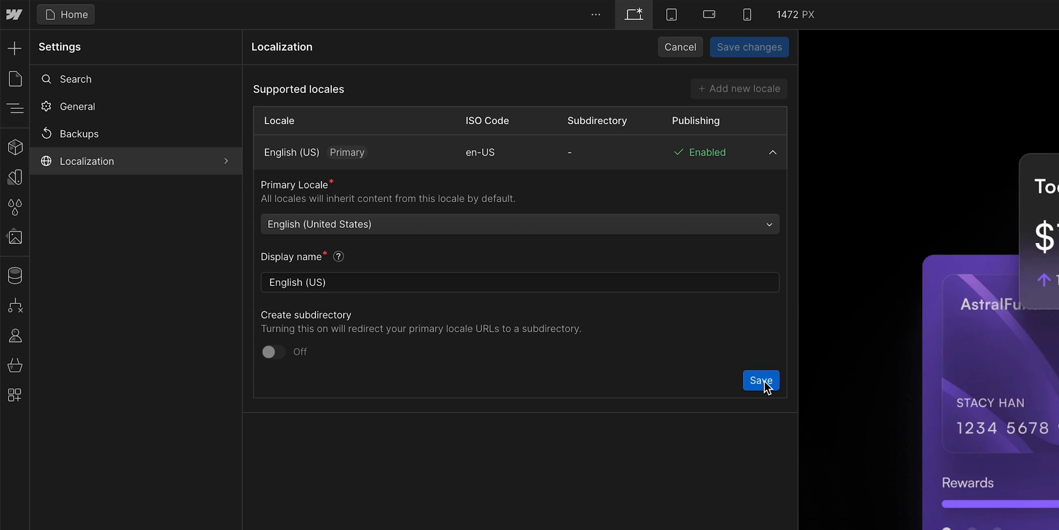
pyautogui.click(761, 380)
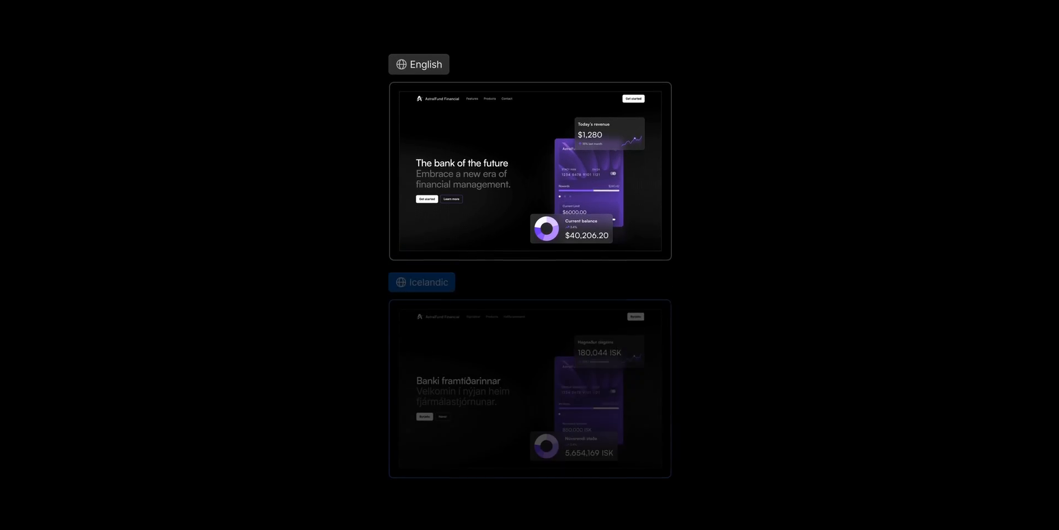
# Start a new secondary locale entry in the Localization settings.
pyautogui.click(421, 282)
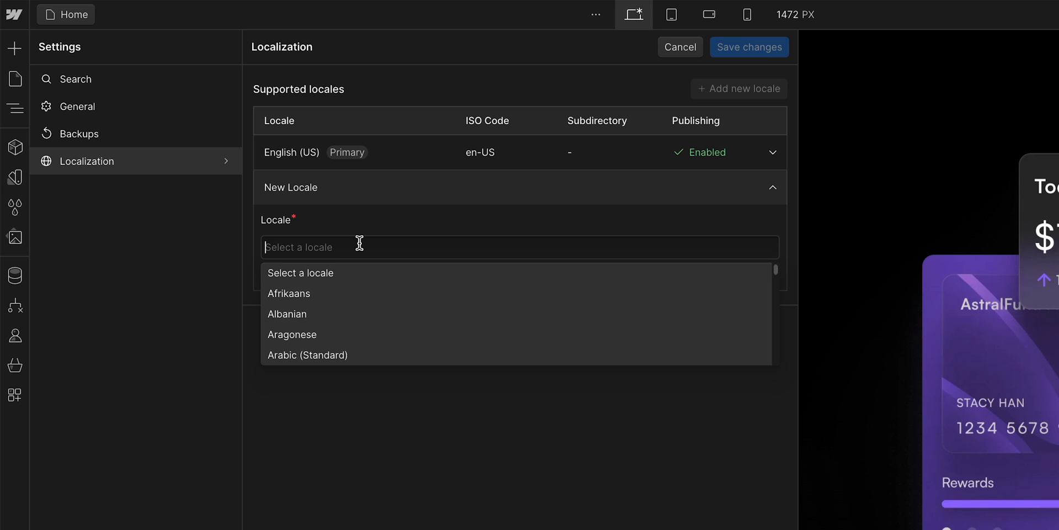
# Add Icelandic as secondary locale at /is with publishing Off and save the changes.
pyautogui.write('Icelandic')
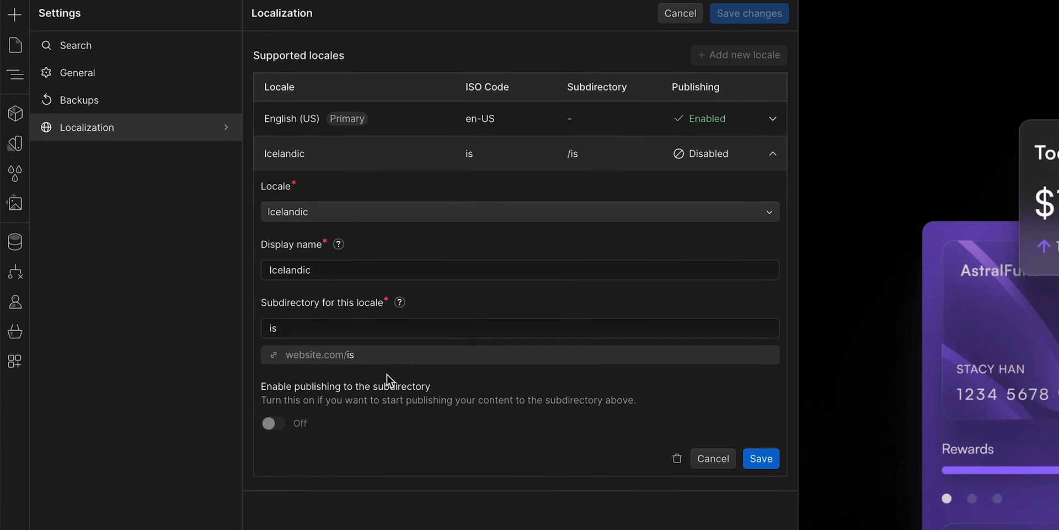
pyautogui.scroll(-3)
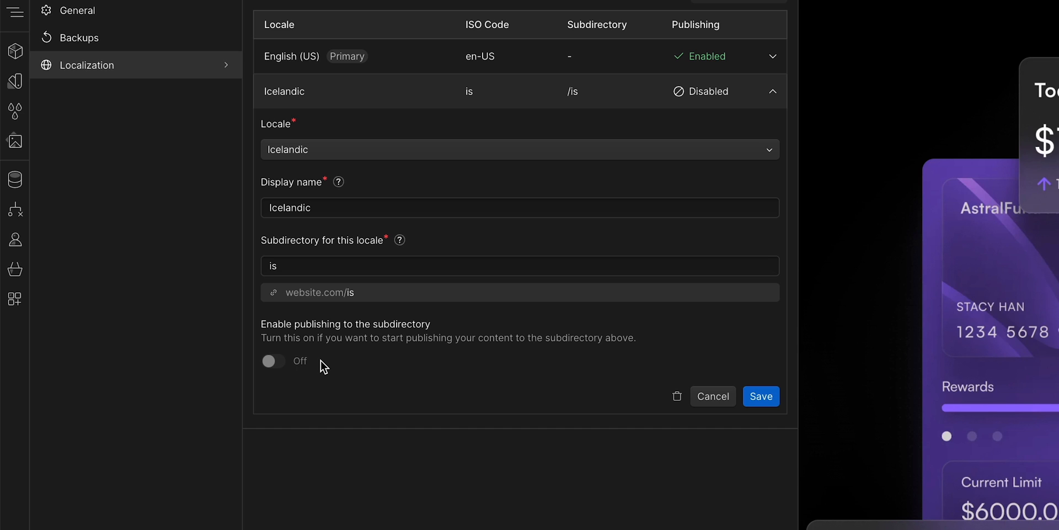
pyautogui.moveTo(760, 396)
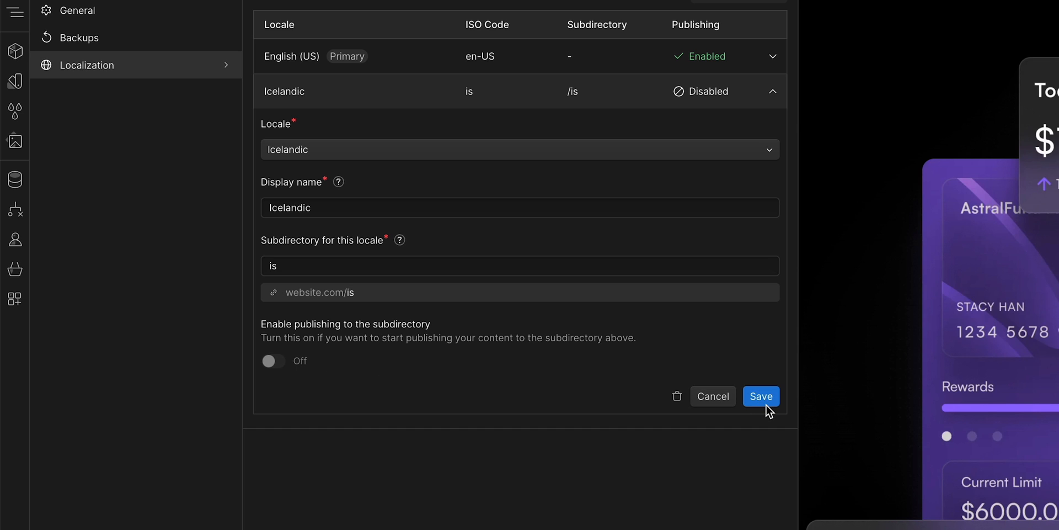
pyautogui.click(760, 396)
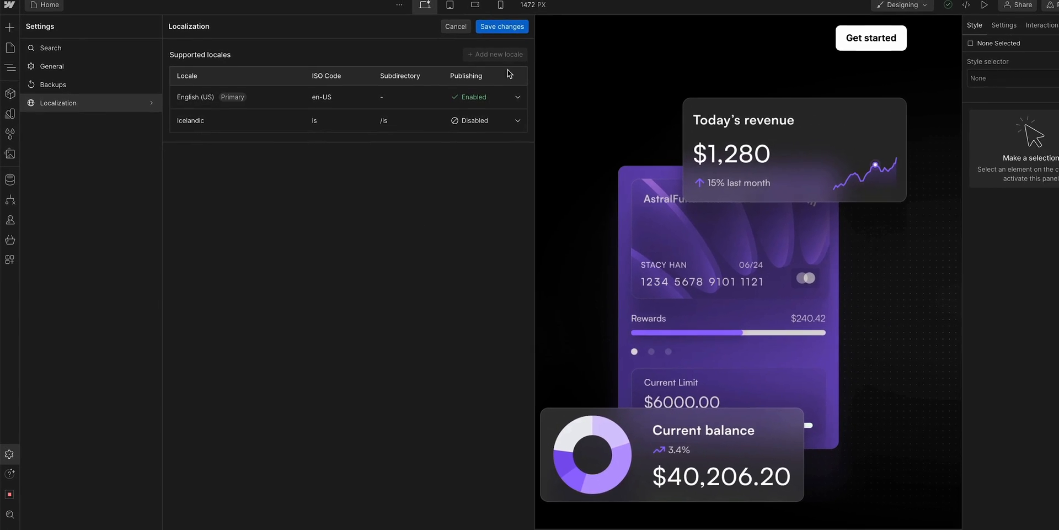
pyautogui.click(501, 26)
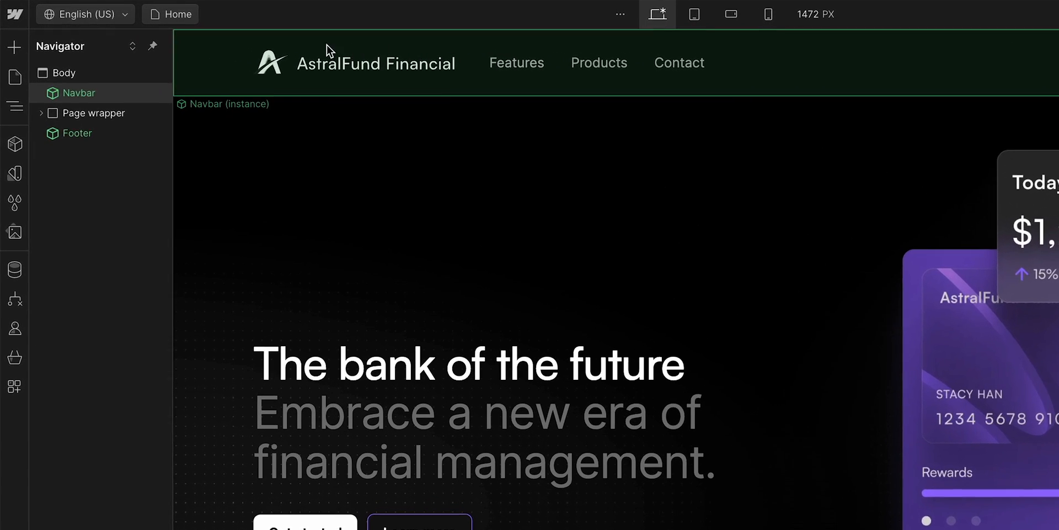
# Switch the canvas to Icelandic and relabel the hero's Learn more button as 'Nánar'.
pyautogui.click(84, 14)
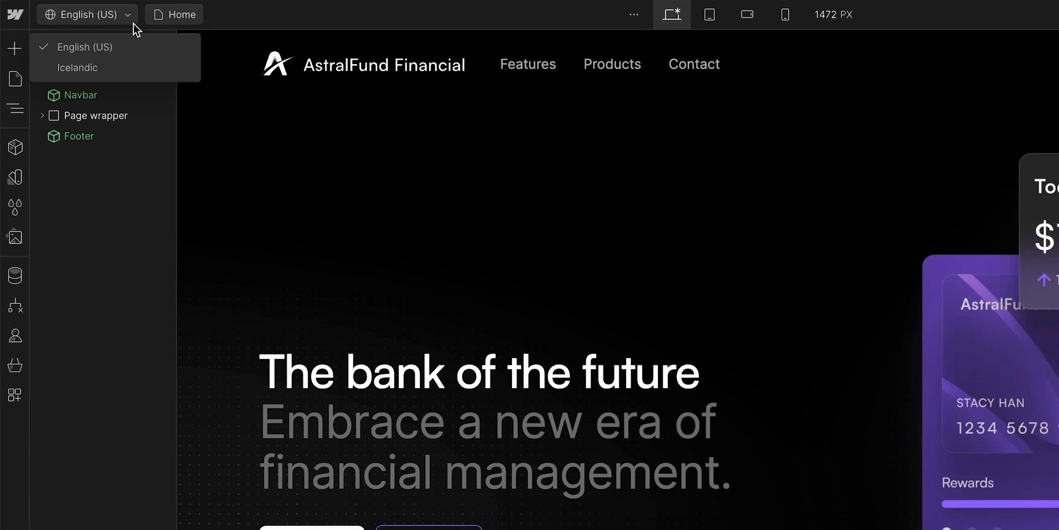
pyautogui.moveTo(111, 68)
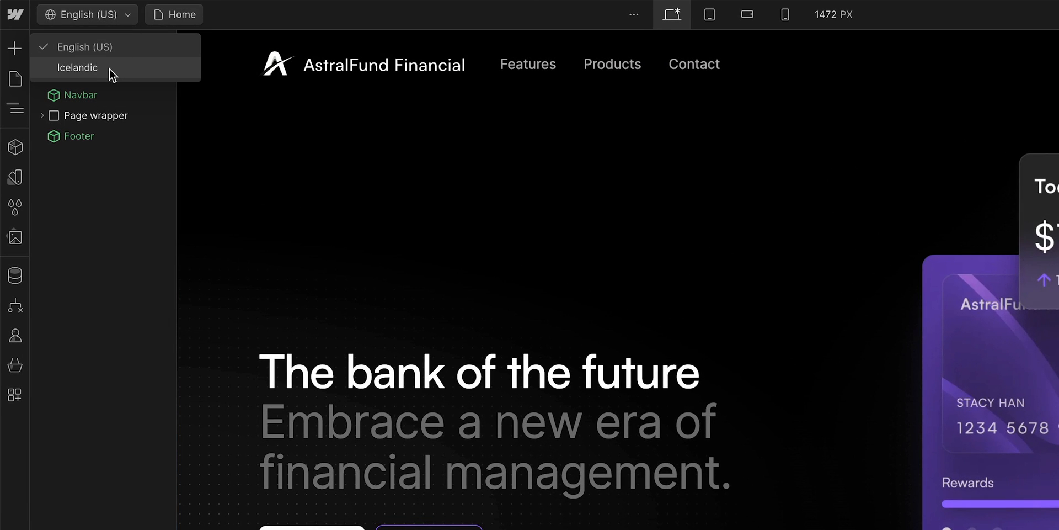
pyautogui.click(77, 67)
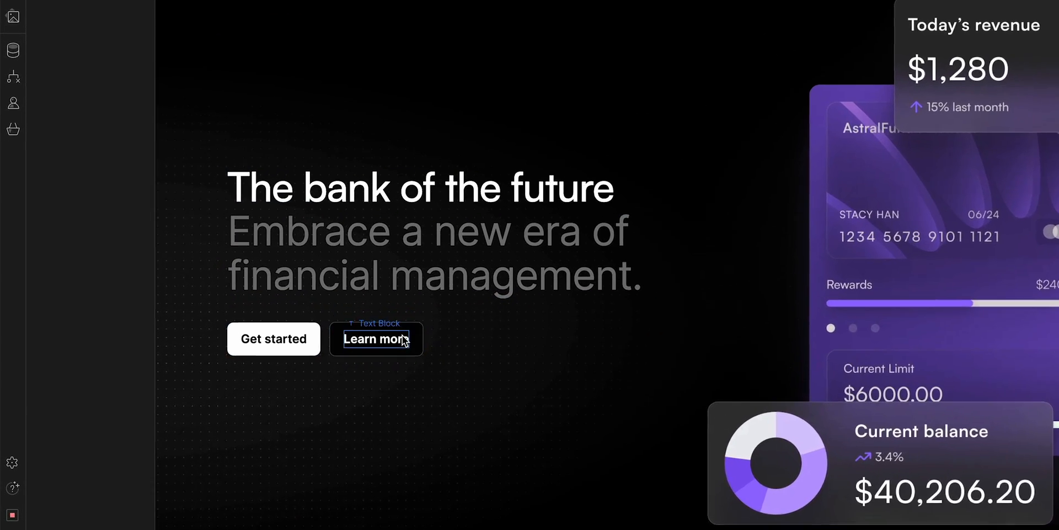
pyautogui.doubleClick(375, 339)
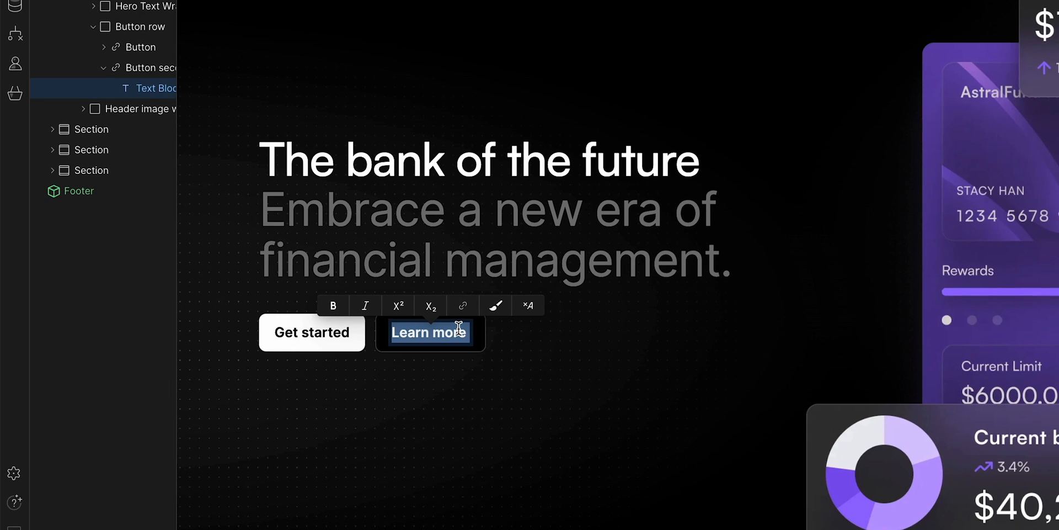
pyautogui.write('Nánar')
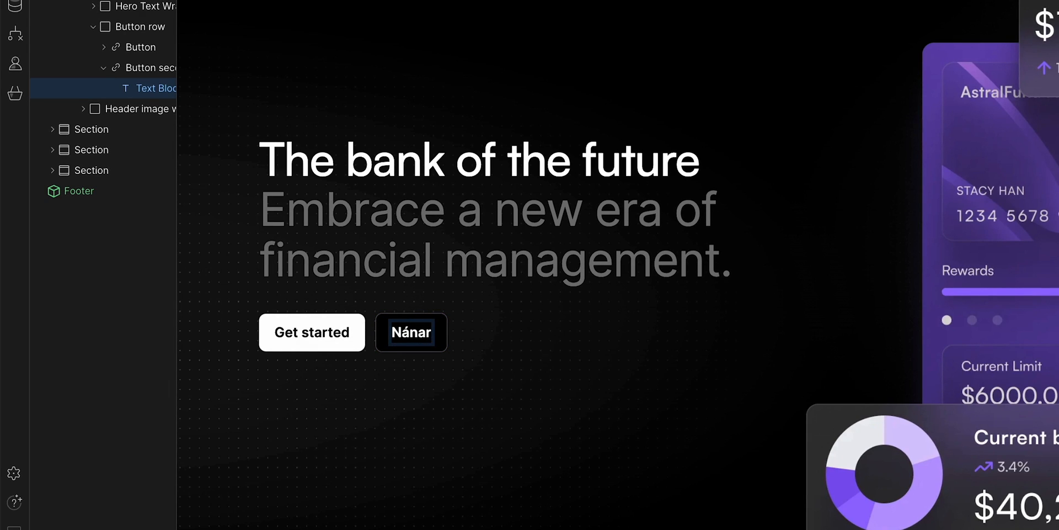
pyautogui.click(410, 332)
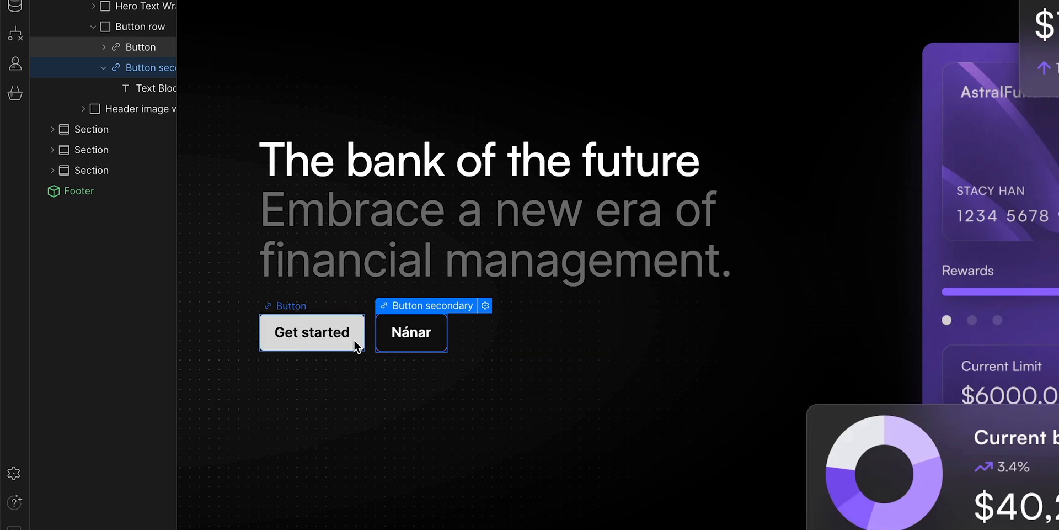
# Machine-translate the Get started button, then the whole page Body, into Icelandic.
pyautogui.rightClick(311, 332)
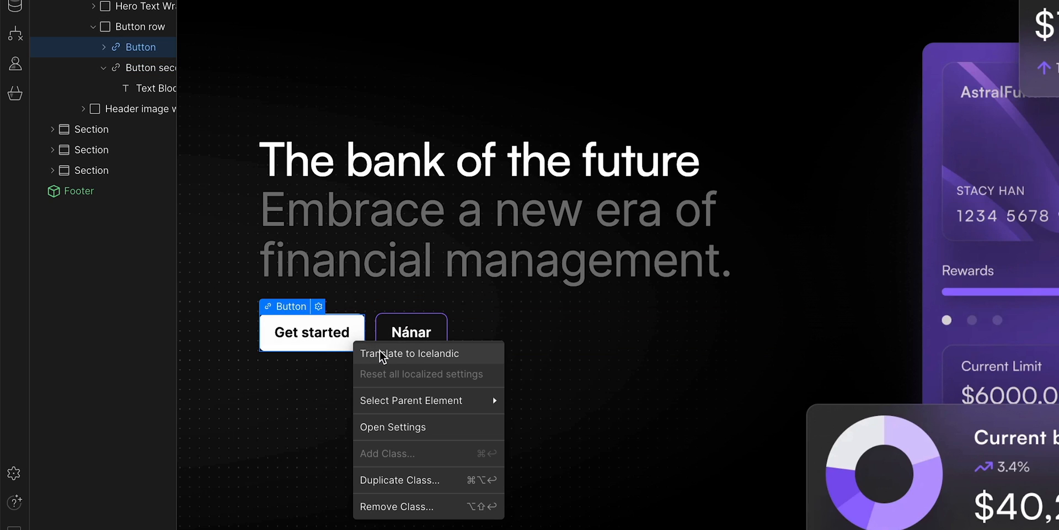
pyautogui.click(410, 353)
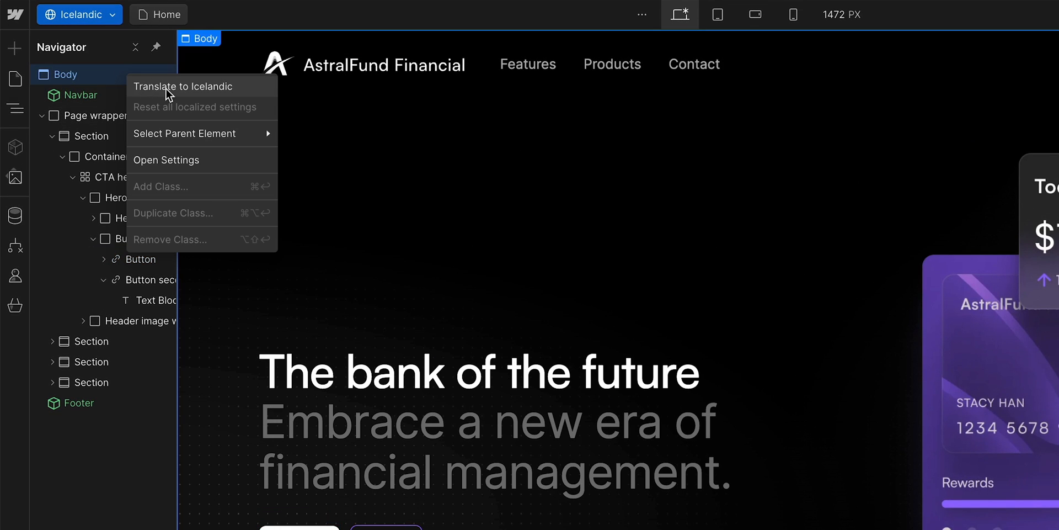
pyautogui.click(184, 86)
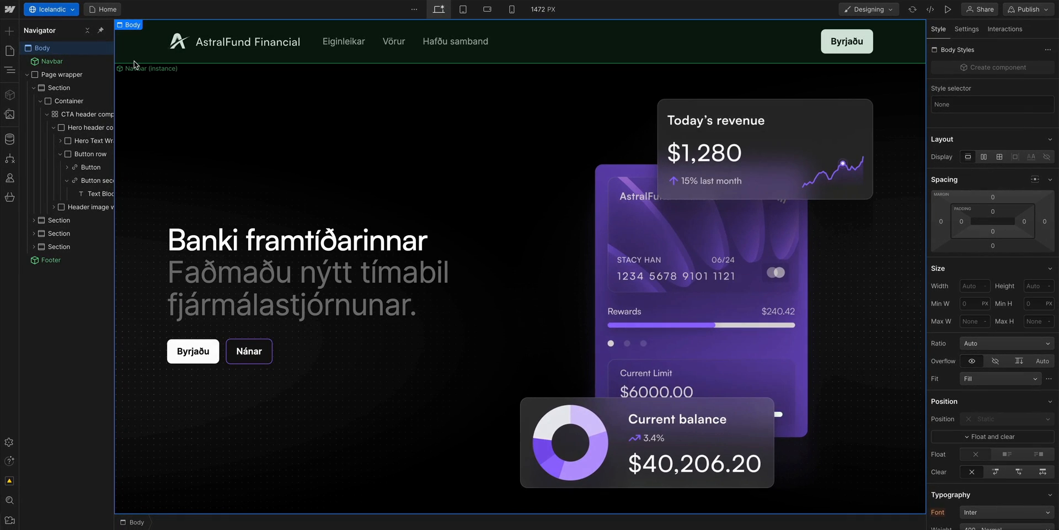
pyautogui.scroll(3)
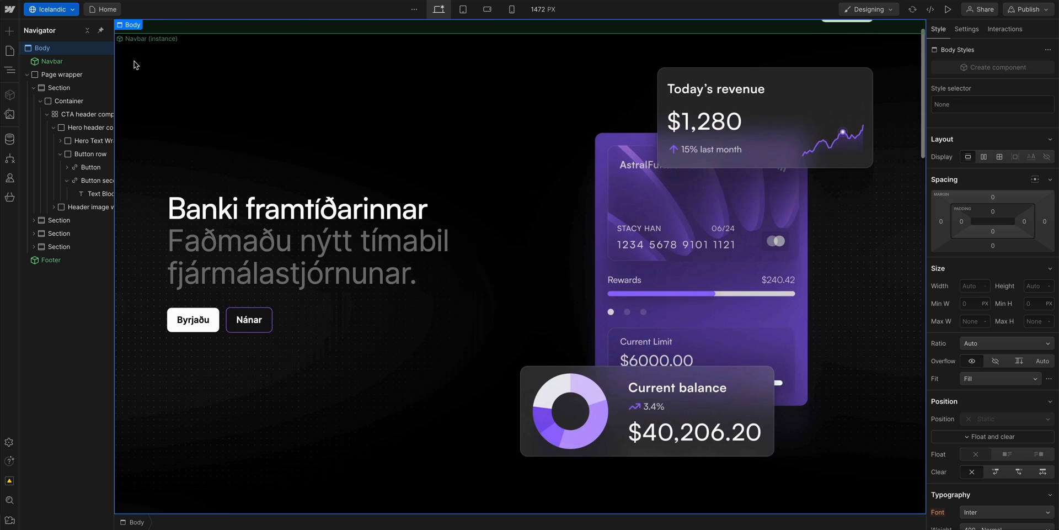
pyautogui.scroll(-3)
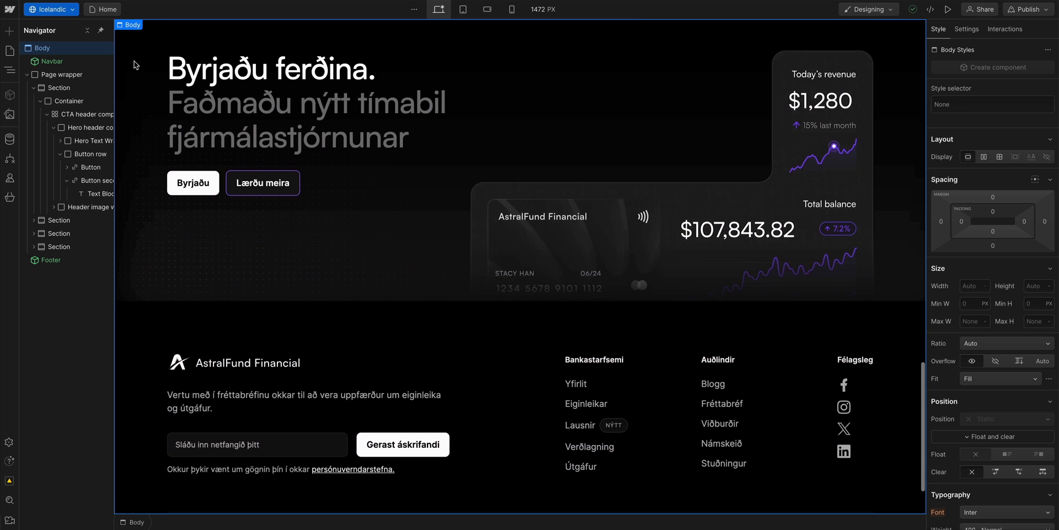
pyautogui.scroll(-3)
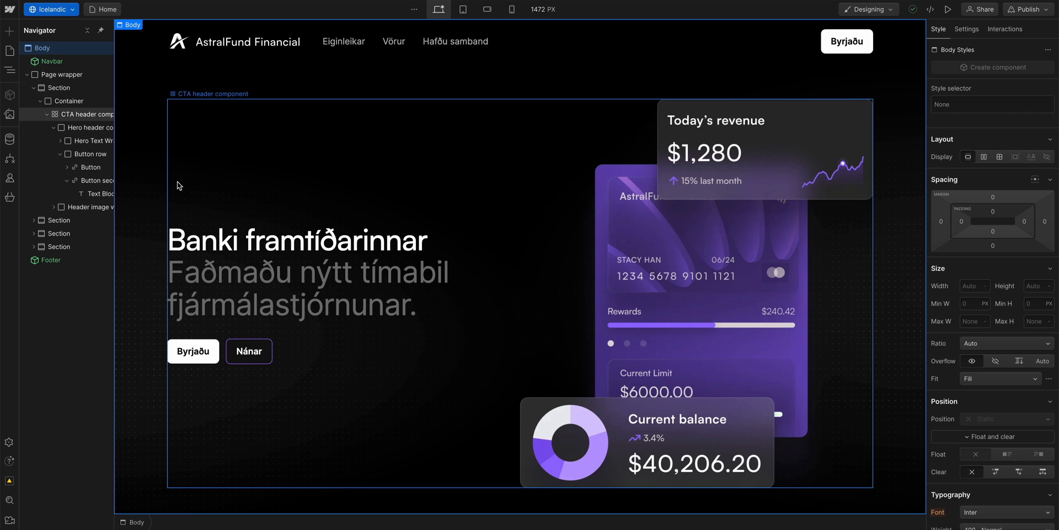
# Rewrite the Icelandic hero subheading as 'Velkomin í nýjan heim fjármálastjórnunar.' and return to English.
pyautogui.rightClick(257, 269)
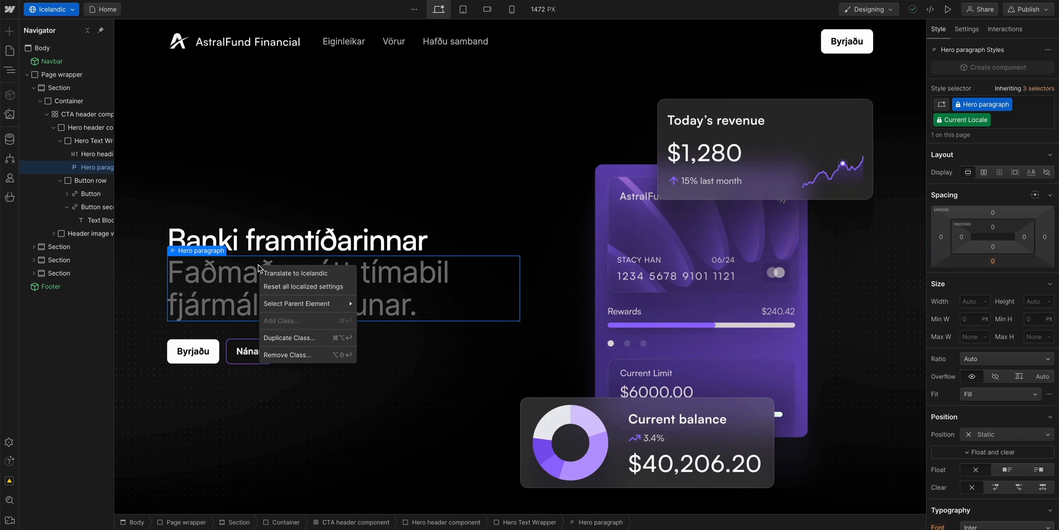
pyautogui.click(296, 272)
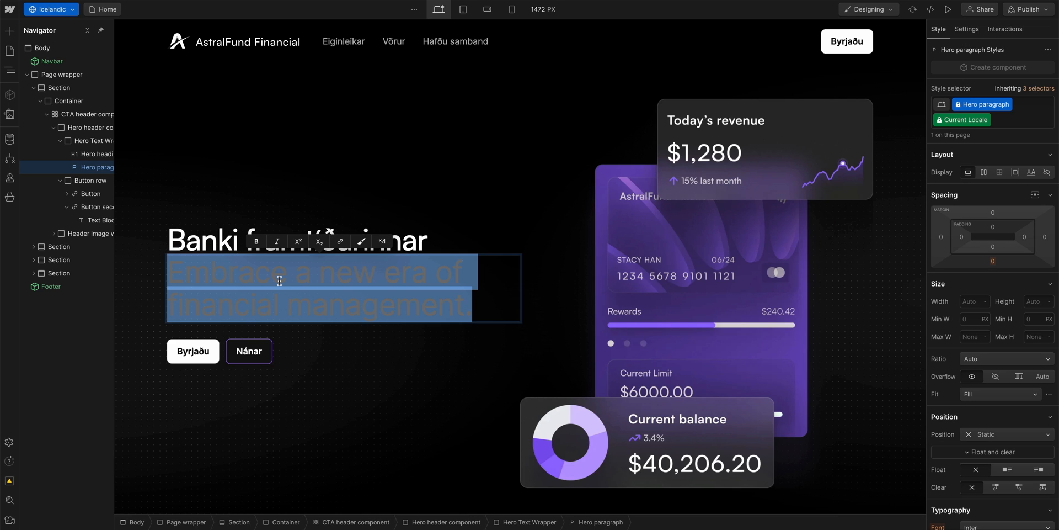
pyautogui.write('Velkomin í nýjan heim fjármálastjórnunar.')
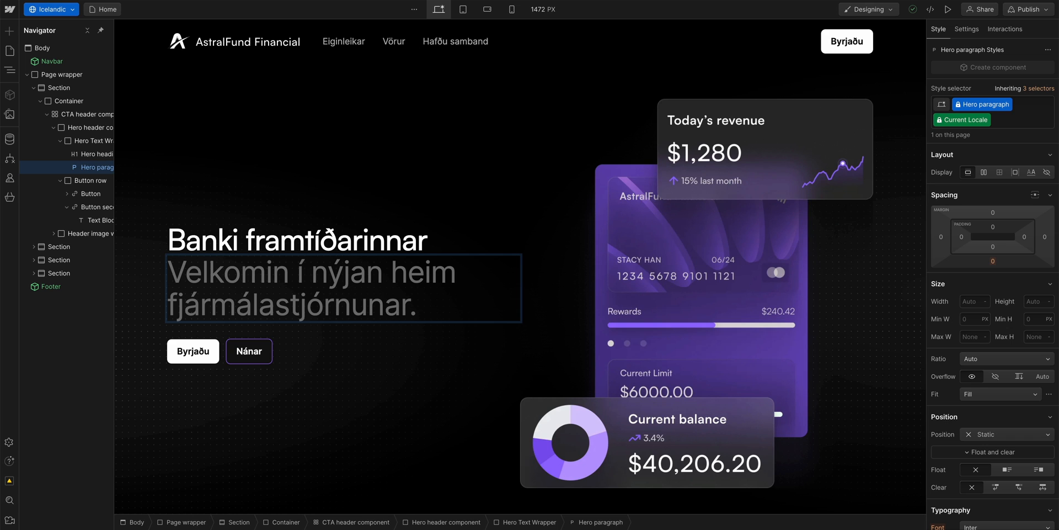
pyautogui.click(51, 9)
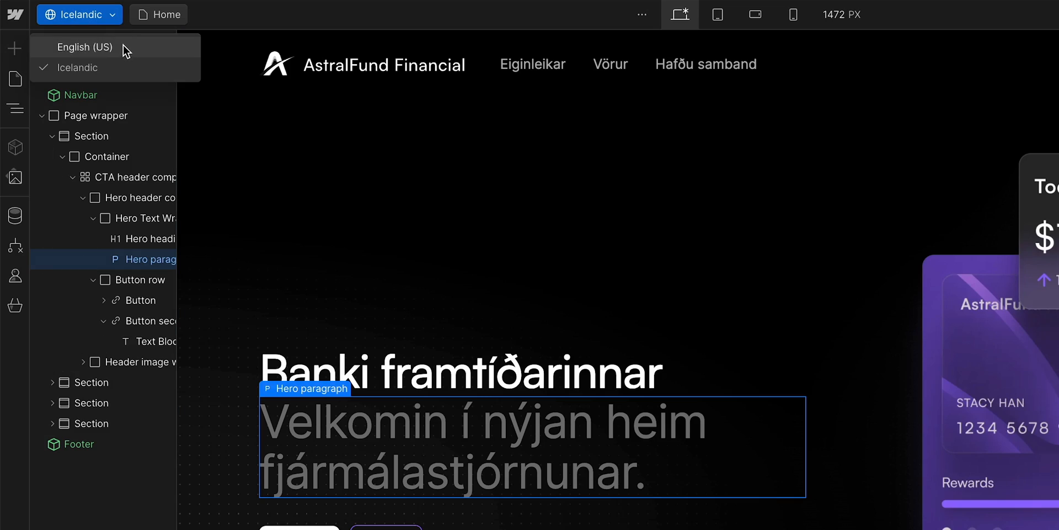
pyautogui.click(84, 47)
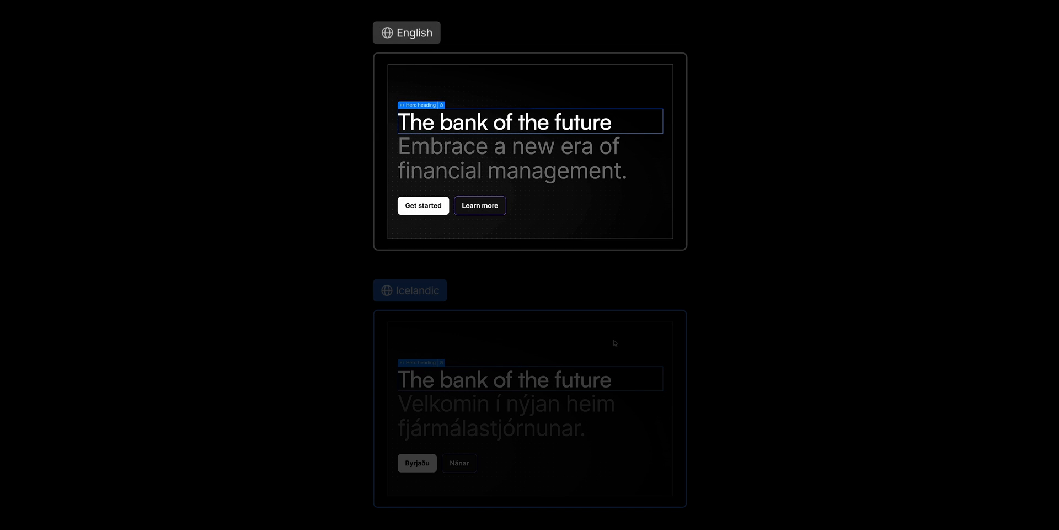
# Keep Icelandic heading 'Banki framtíðarinnar' and set the English hero heading to 'The future of banking'.
pyautogui.write('Banki')
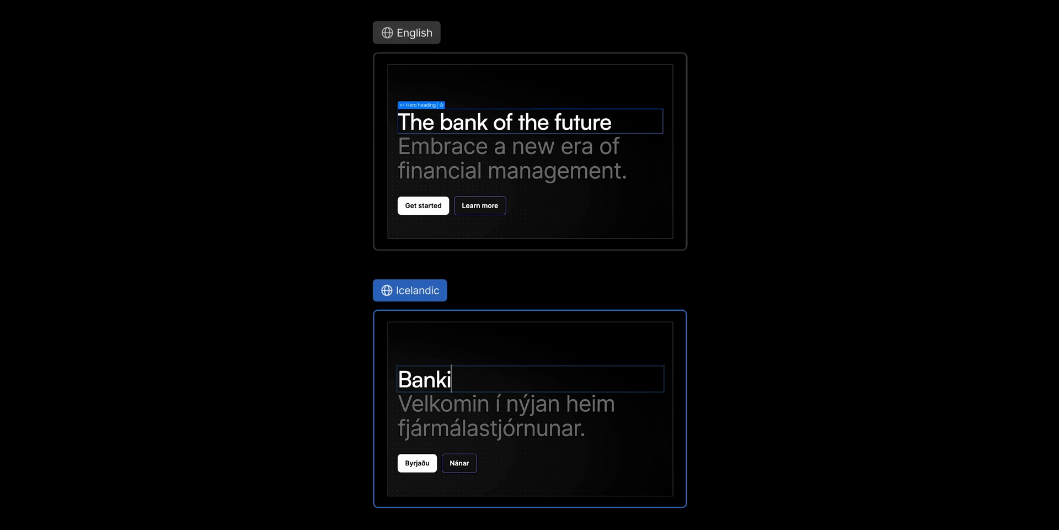
pyautogui.write('framtíðarinnar')
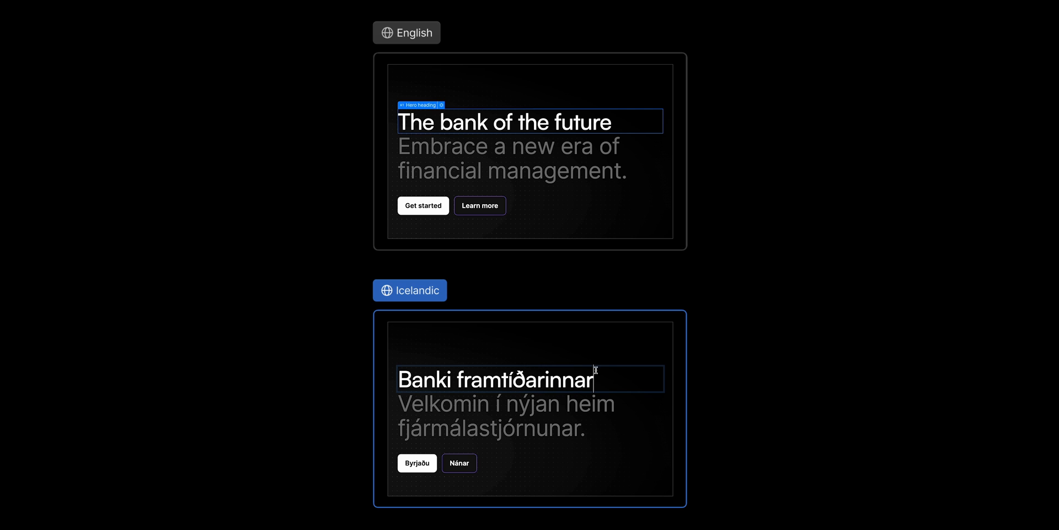
pyautogui.moveTo(616, 361)
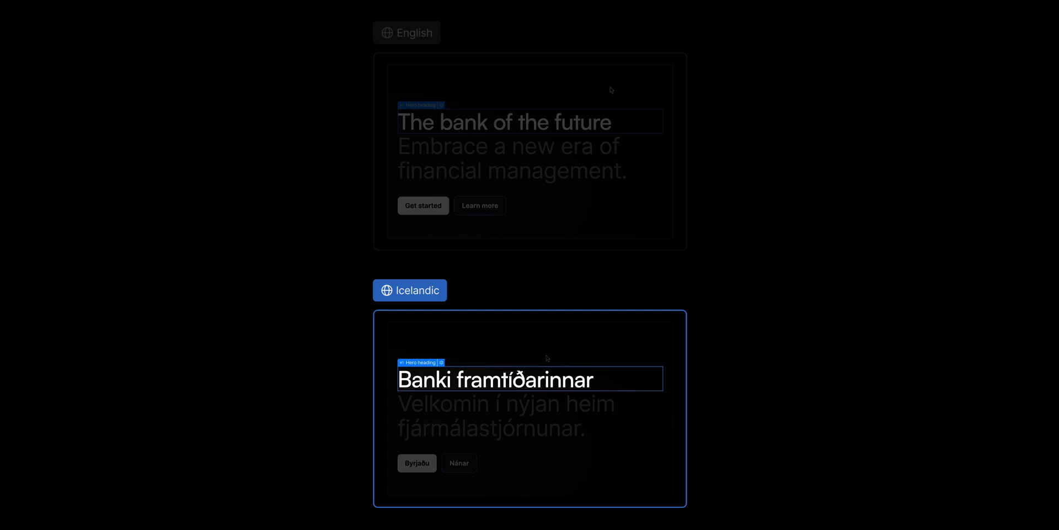
pyautogui.click(503, 122)
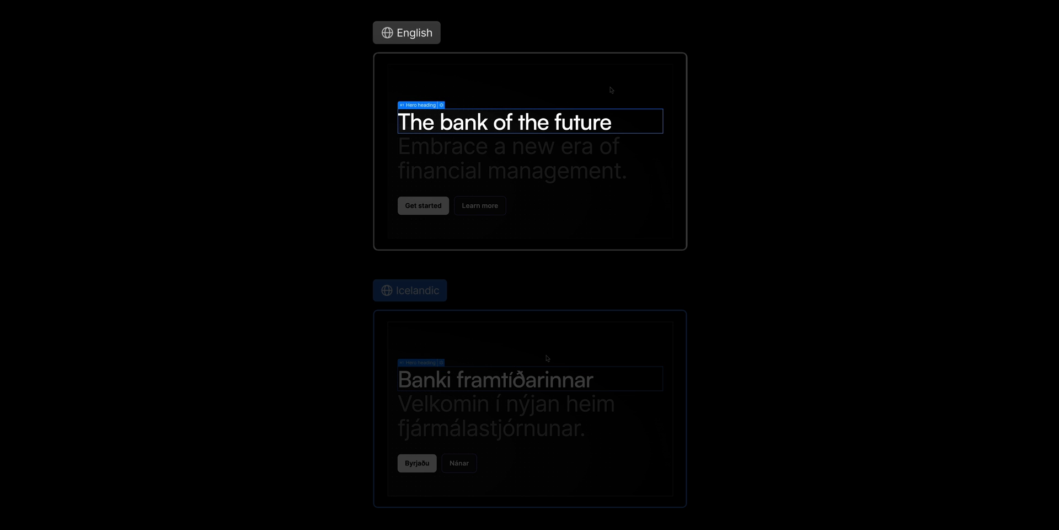
pyautogui.tripleClick(504, 121)
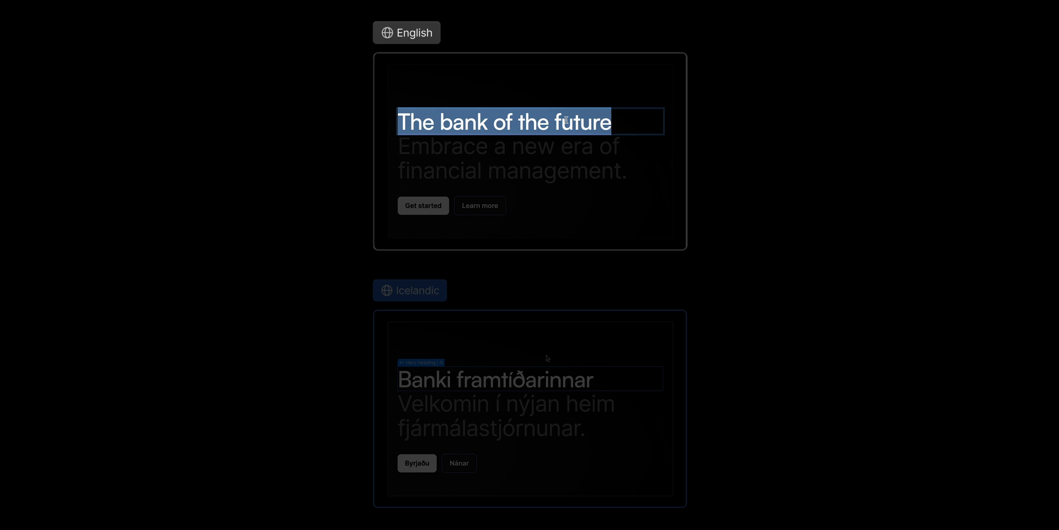
pyautogui.write('The future of banking')
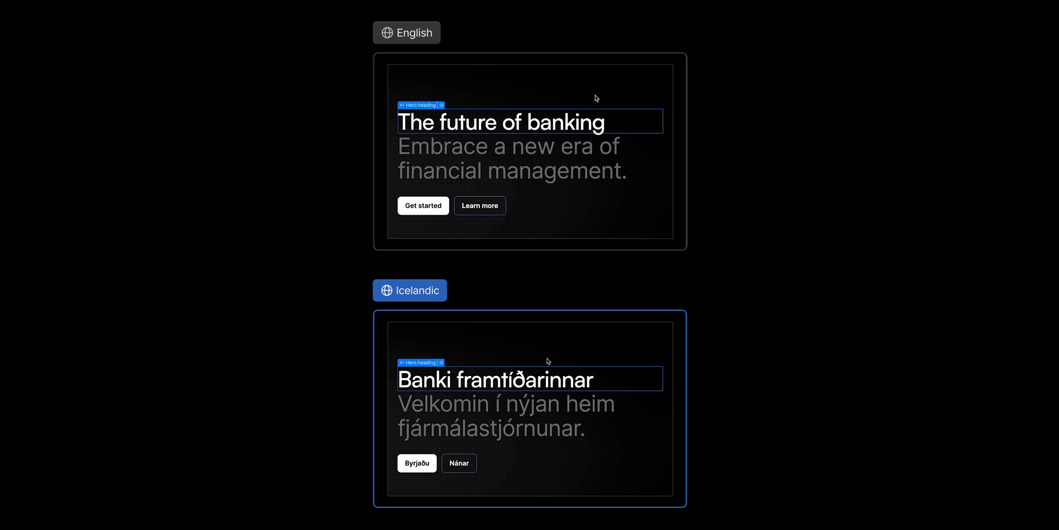
pyautogui.write('Framtíðar bankastarfsemi')
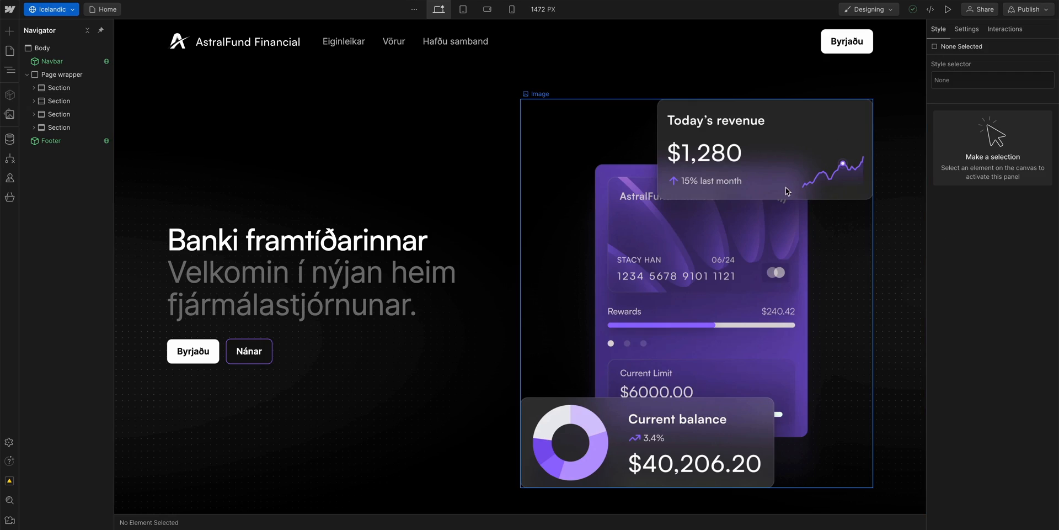
# Replace the hero dashboard image with ICE - Hero Image.png showing ISK amounts.
pyautogui.click(696, 290)
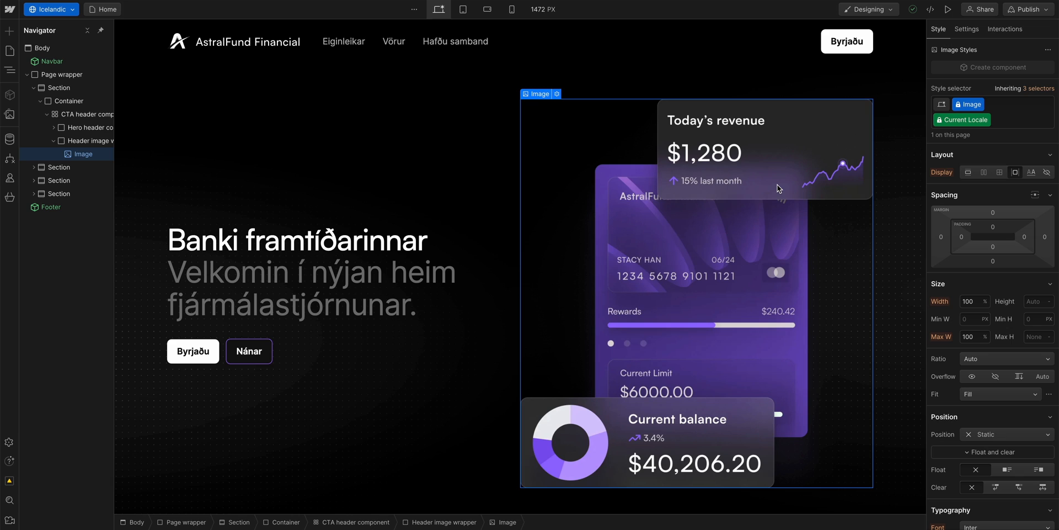
pyautogui.click(556, 93)
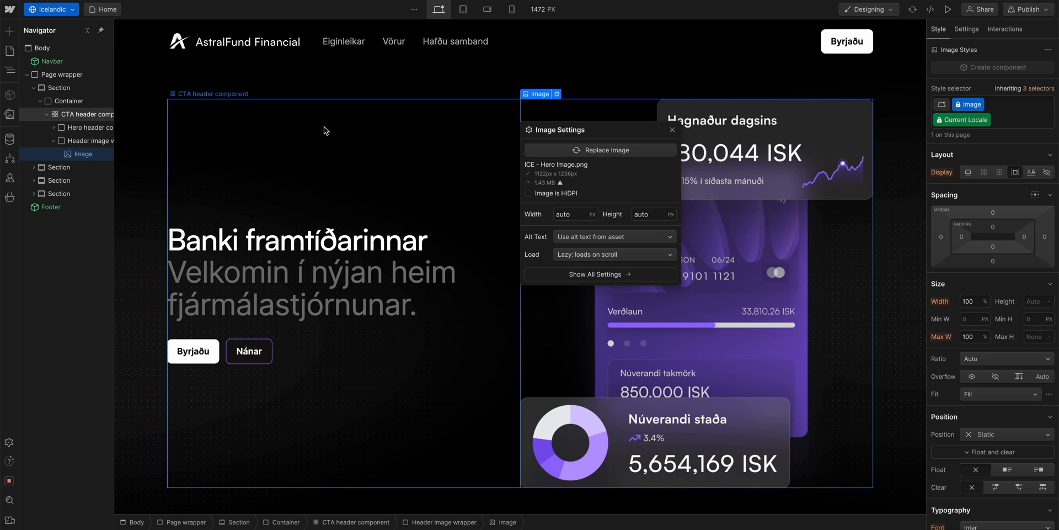
pyautogui.click(672, 129)
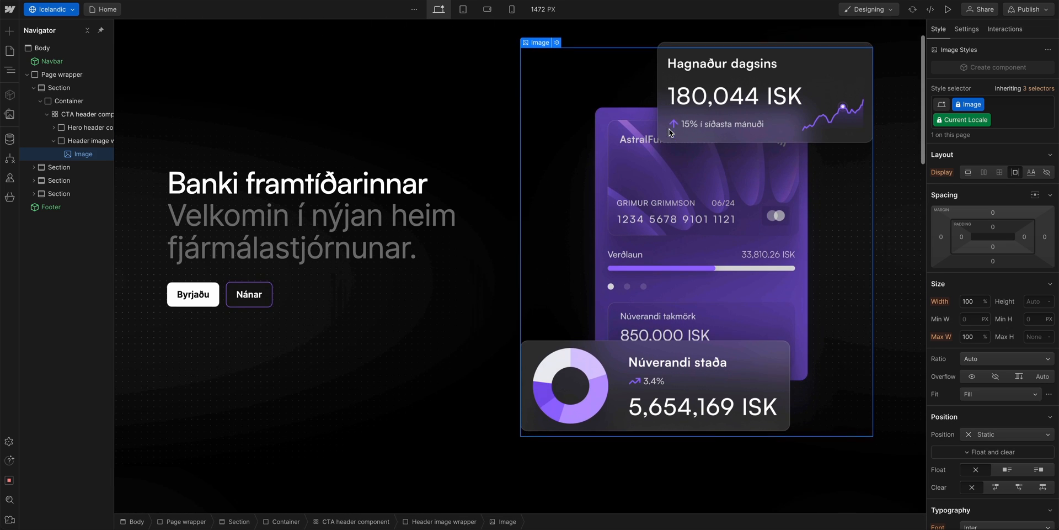
pyautogui.scroll(-3)
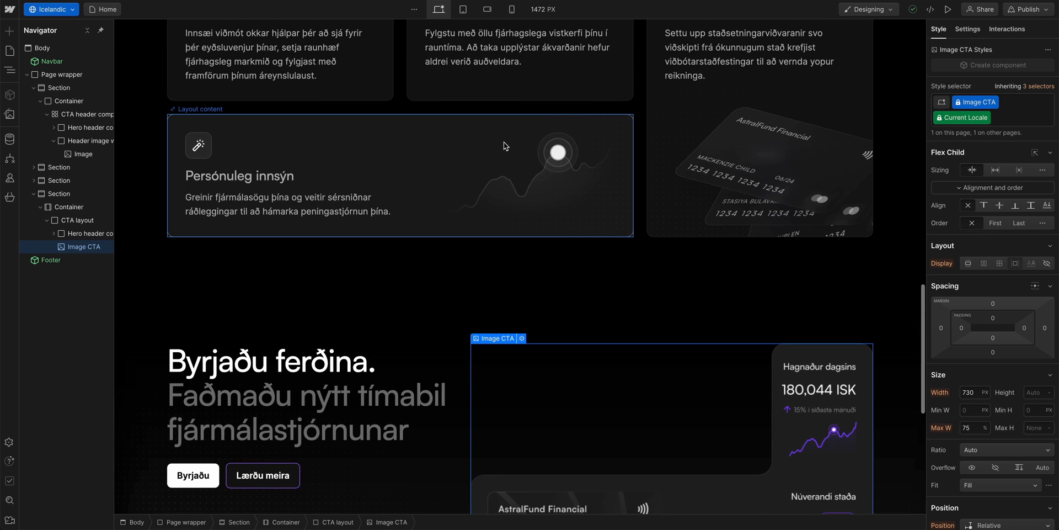
# In Assets, give Featured cards.png the Icelandic descriptive alt text 'Þrjú kreditkort'.
pyautogui.click(760, 160)
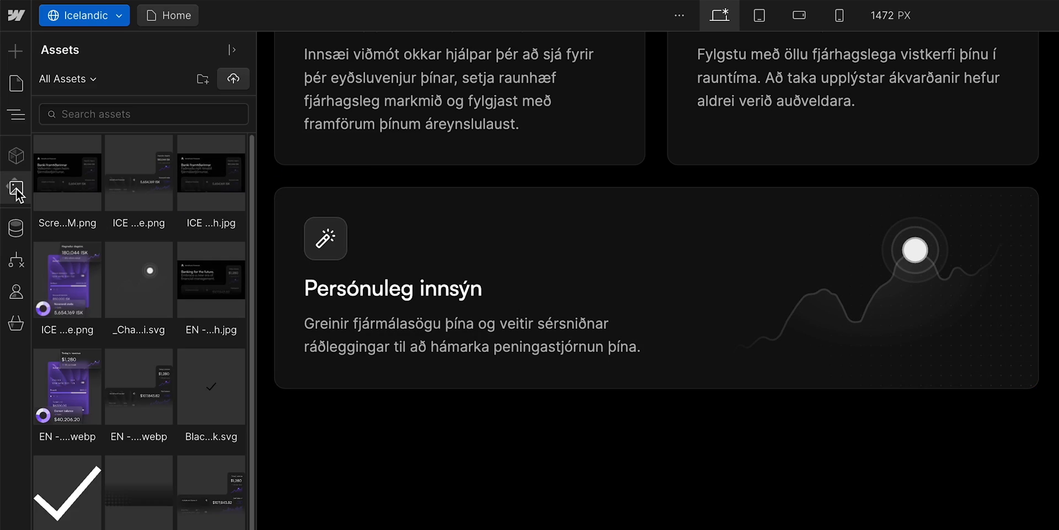
pyautogui.scroll(-3)
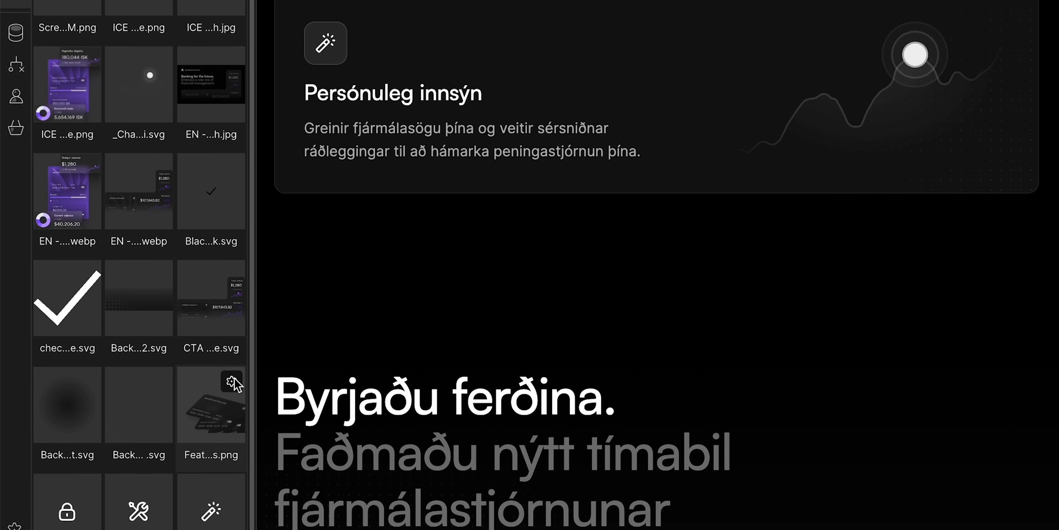
pyautogui.click(232, 379)
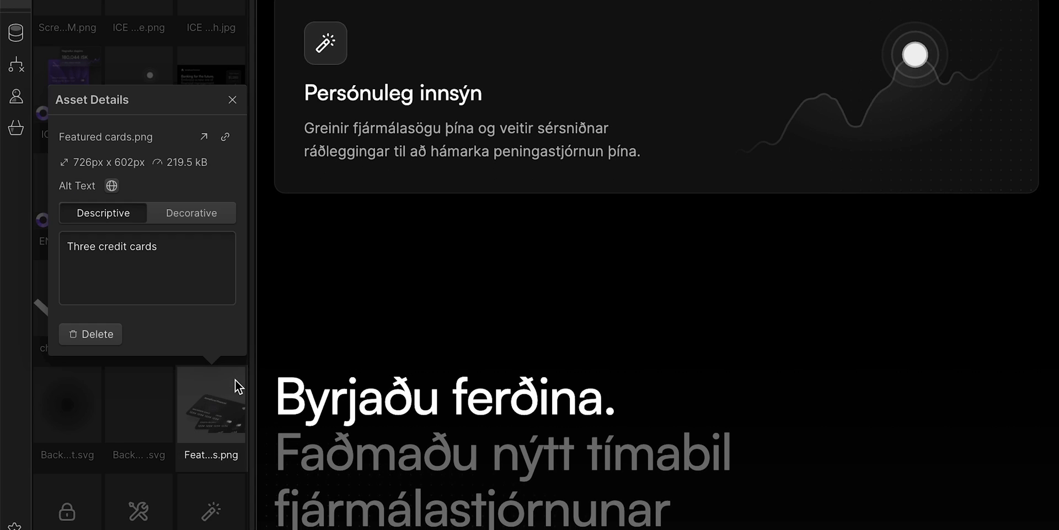
pyautogui.click(147, 276)
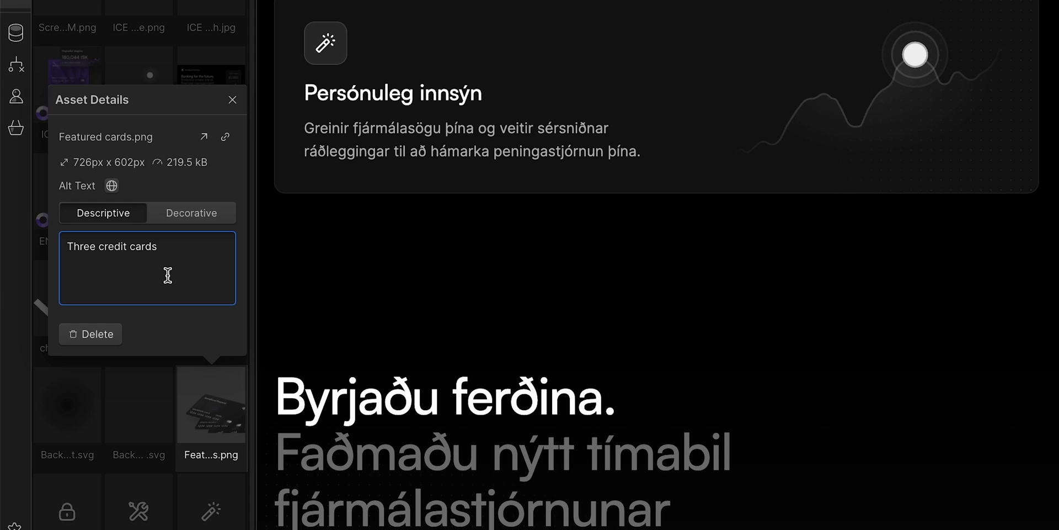
pyautogui.moveTo(147, 245)
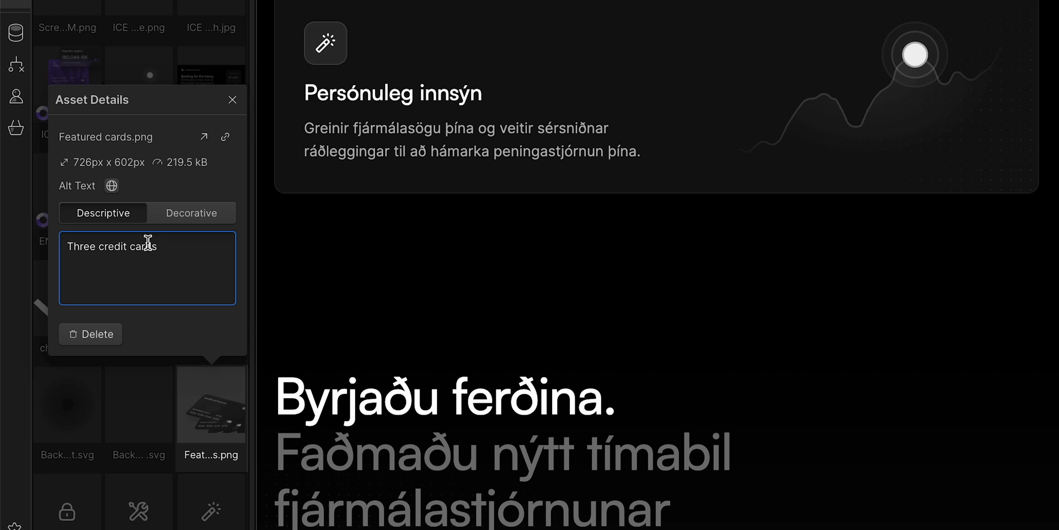
pyautogui.click(111, 185)
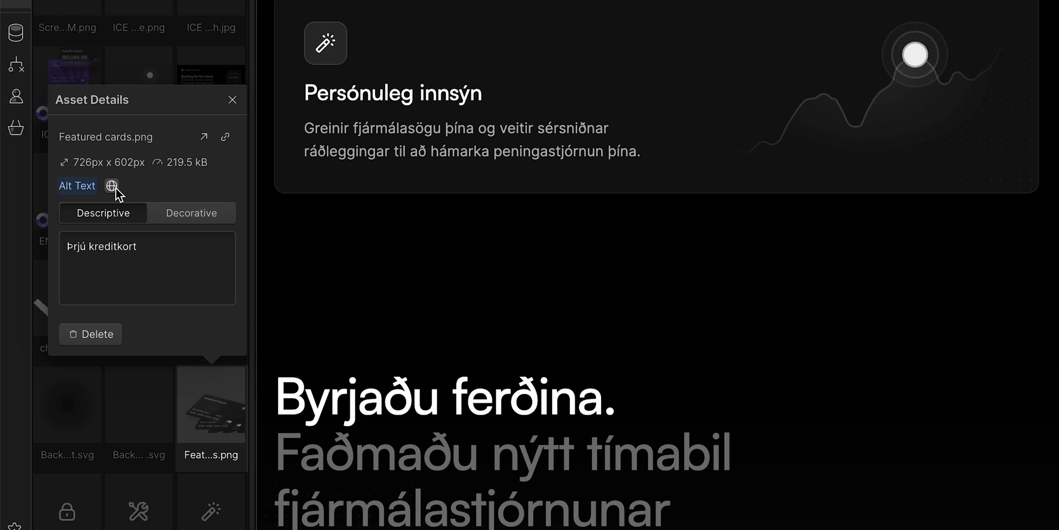
pyautogui.scroll(3)
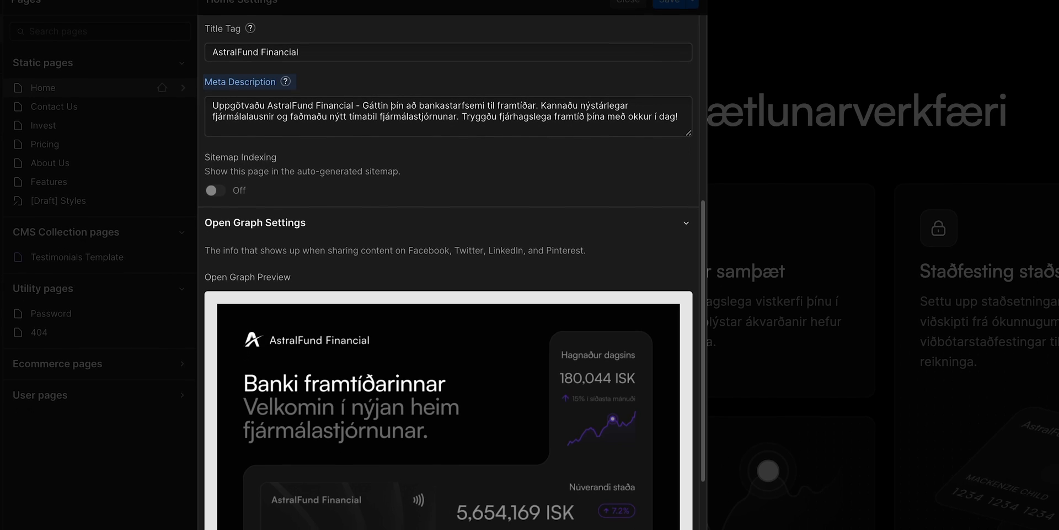
# Bring up the Home page settings from the Pages panel.
pyautogui.scroll(-3)
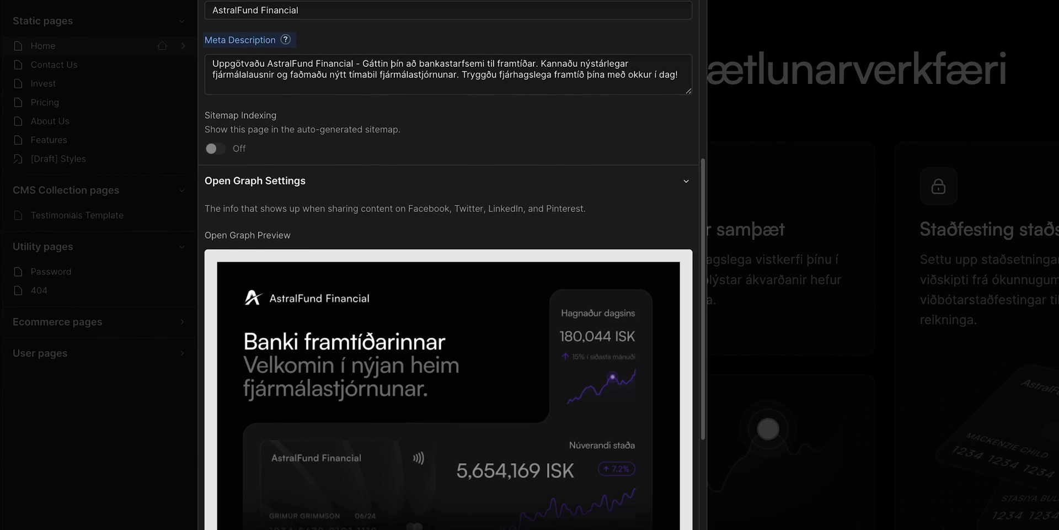
pyautogui.scroll(-3)
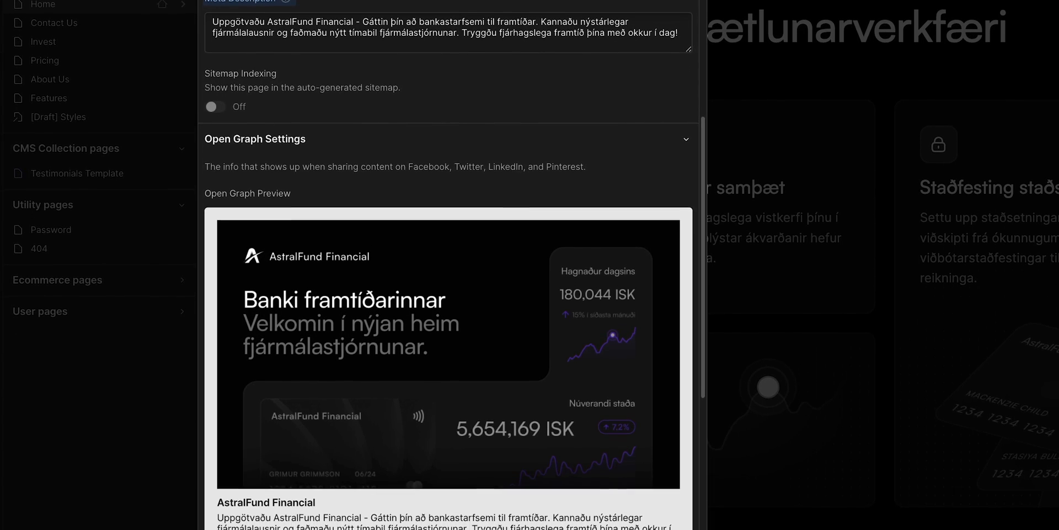
pyautogui.scroll(-3)
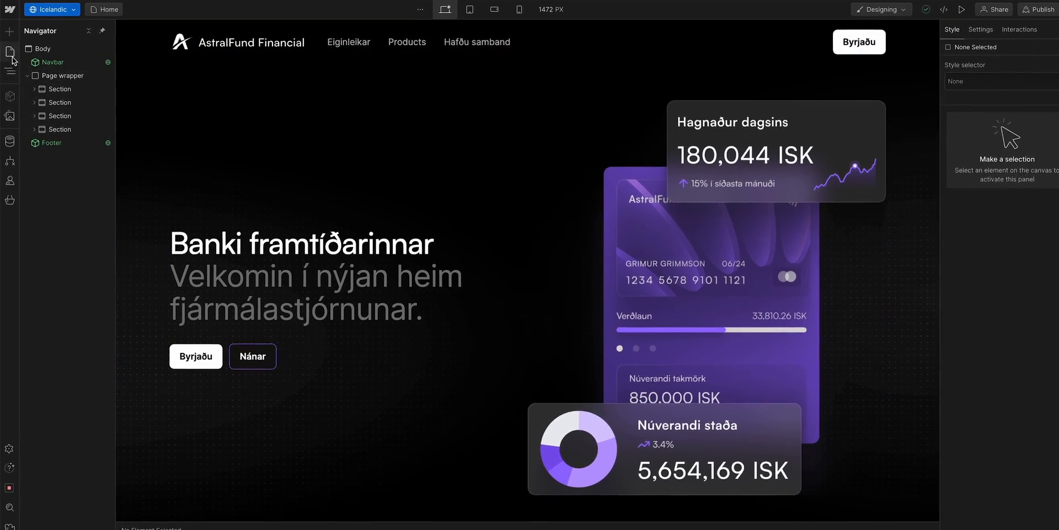
pyautogui.click(10, 77)
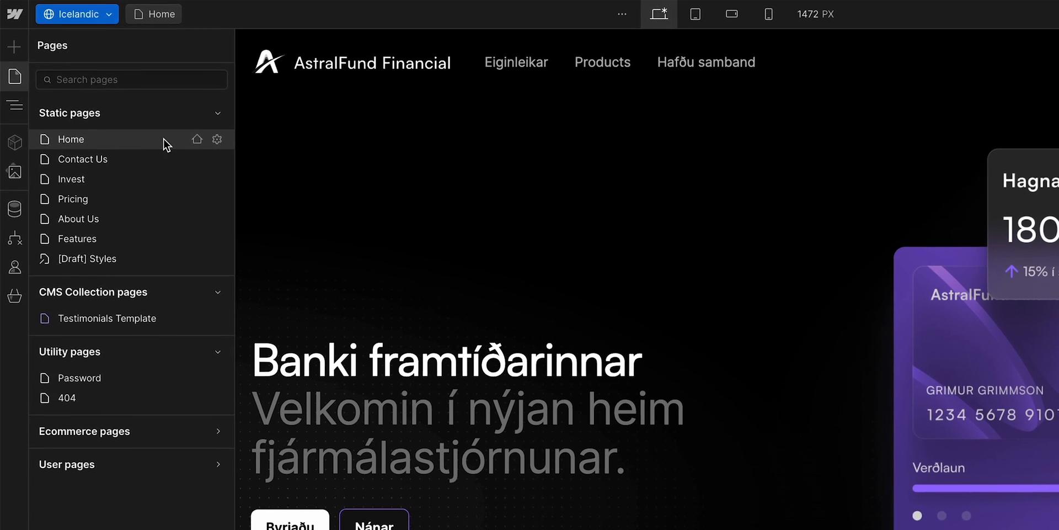
pyautogui.click(217, 139)
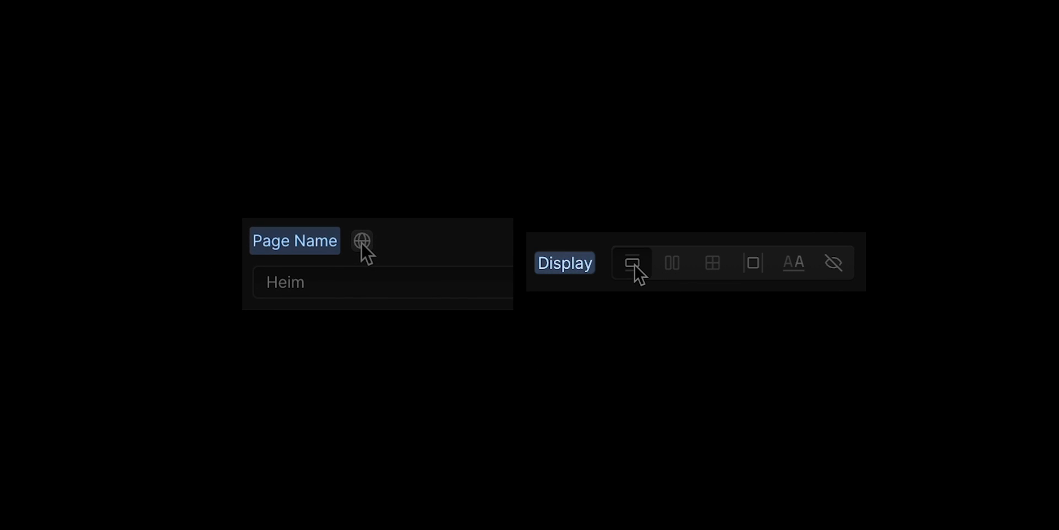
# Replace the Home page Meta Description with the Icelandic translation.
pyautogui.click(361, 240)
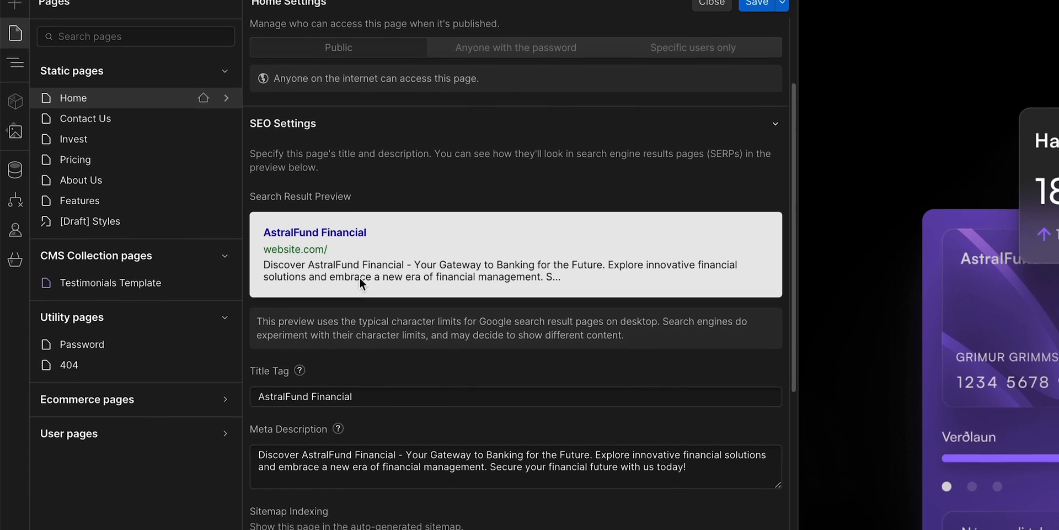
pyautogui.scroll(-3)
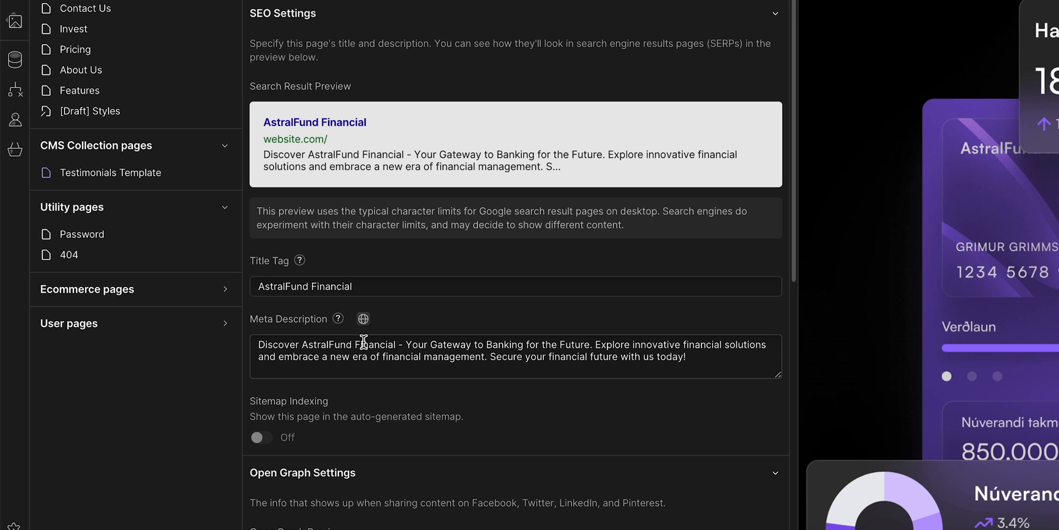
pyautogui.moveTo(363, 318)
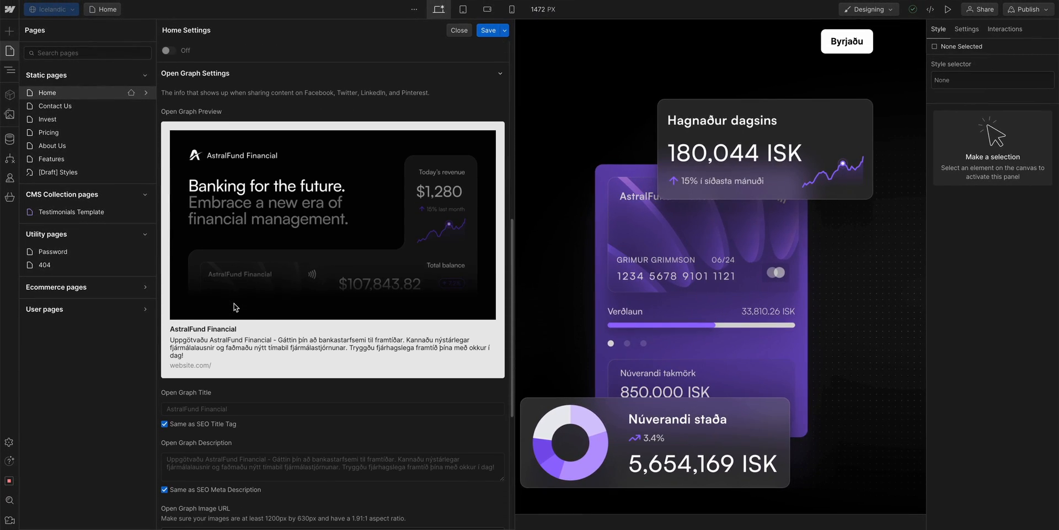
# Copy the ICE Open Graph image URL from the Assets panel.
pyautogui.scroll(-3)
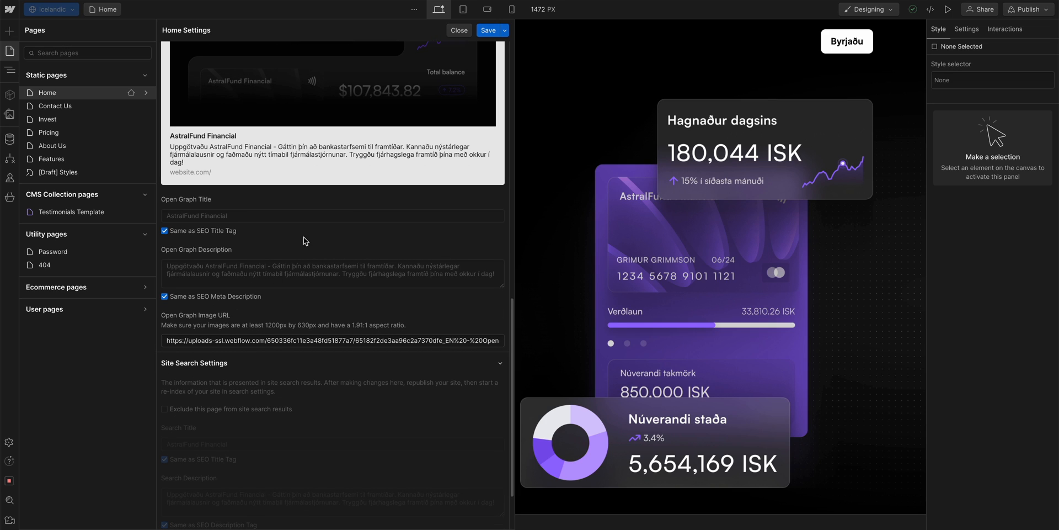
pyautogui.click(459, 30)
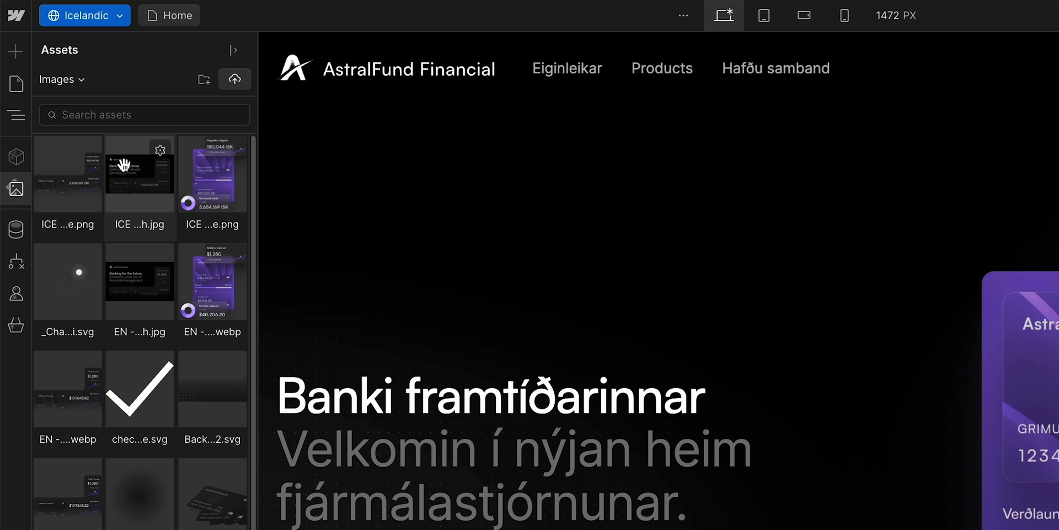
pyautogui.click(160, 151)
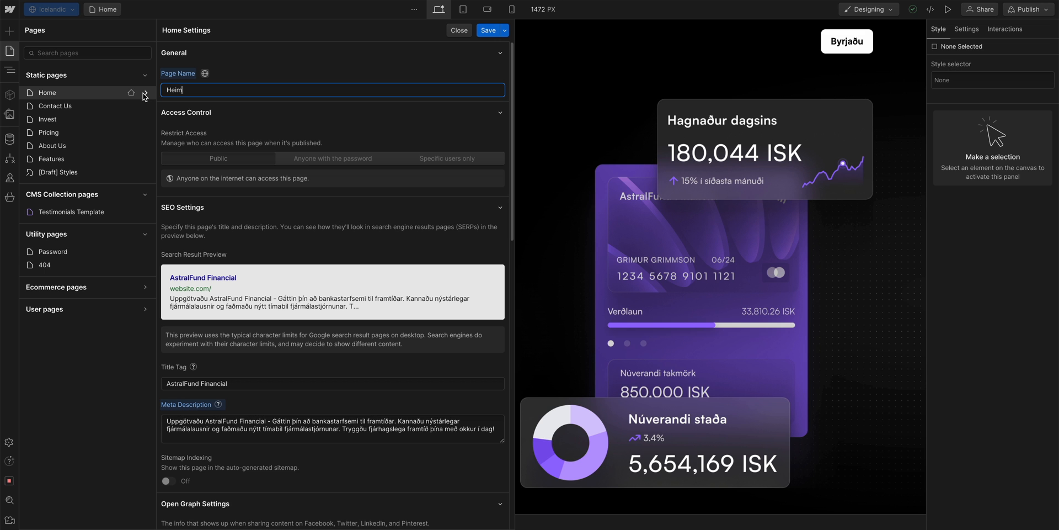
pyautogui.scroll(-3)
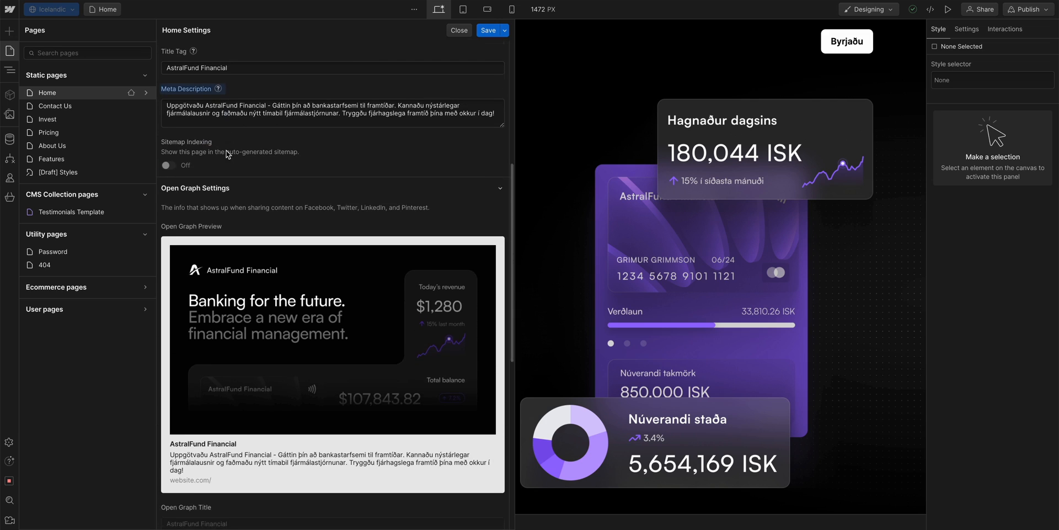
pyautogui.scroll(-3)
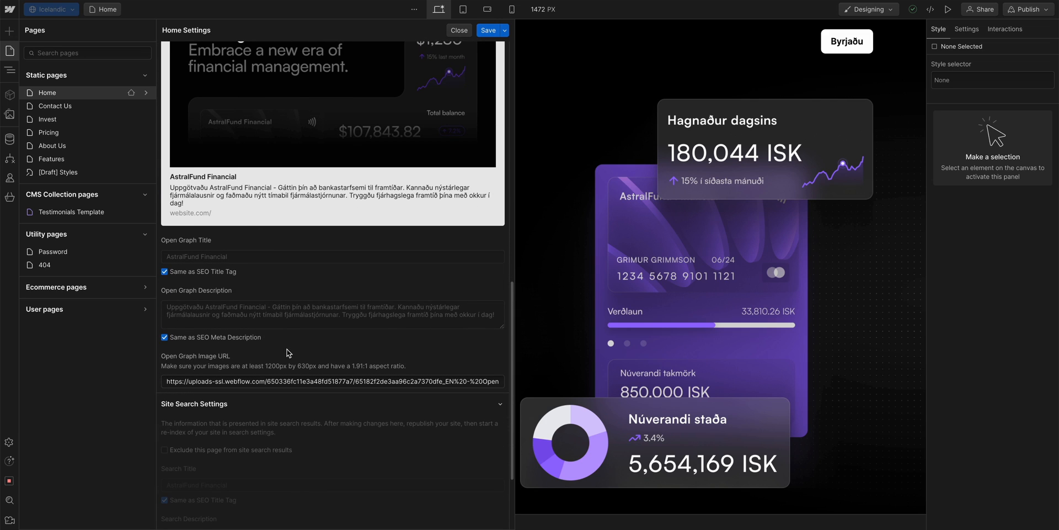
# Paste the Icelandic image URL into the Home page Open Graph Image URL.
pyautogui.click(331, 380)
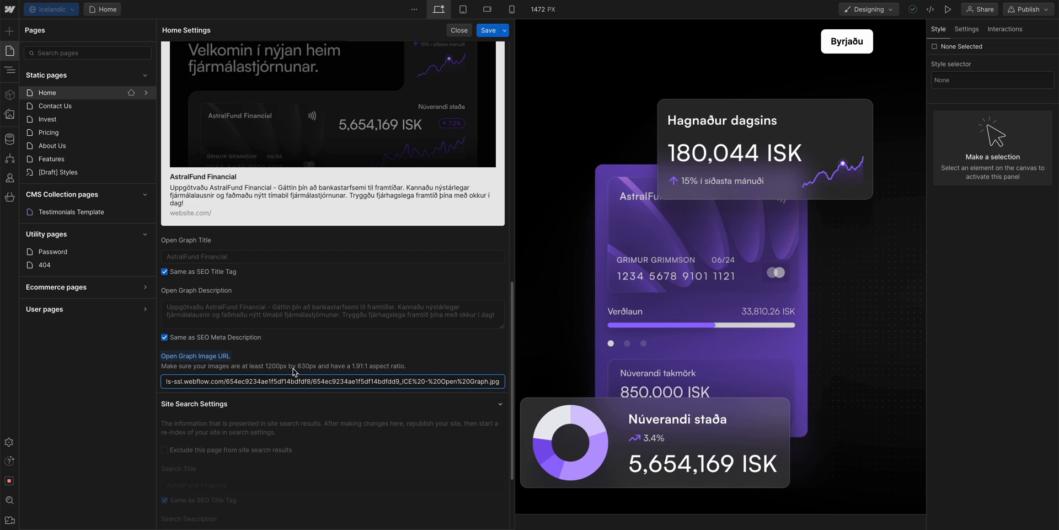
pyautogui.scroll(3)
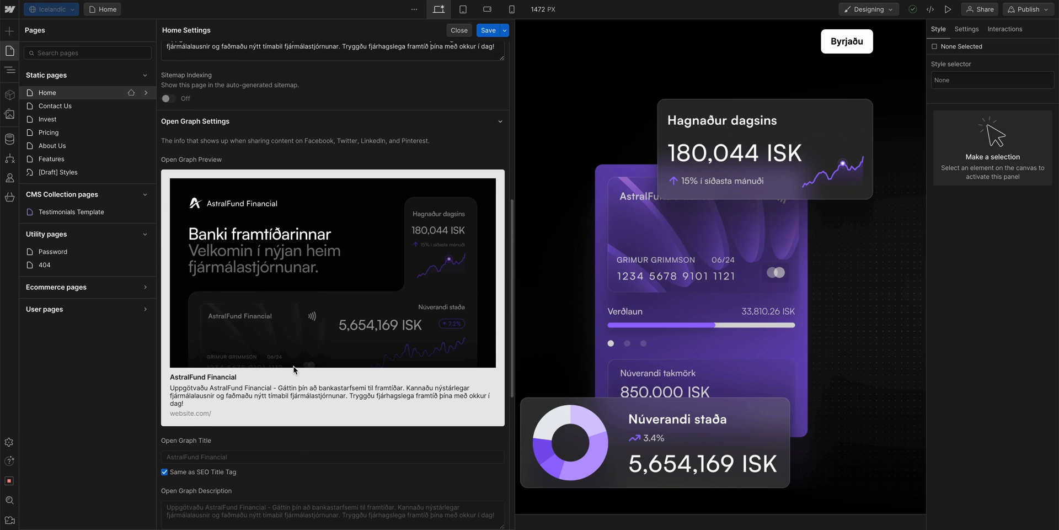
pyautogui.moveTo(429, 181)
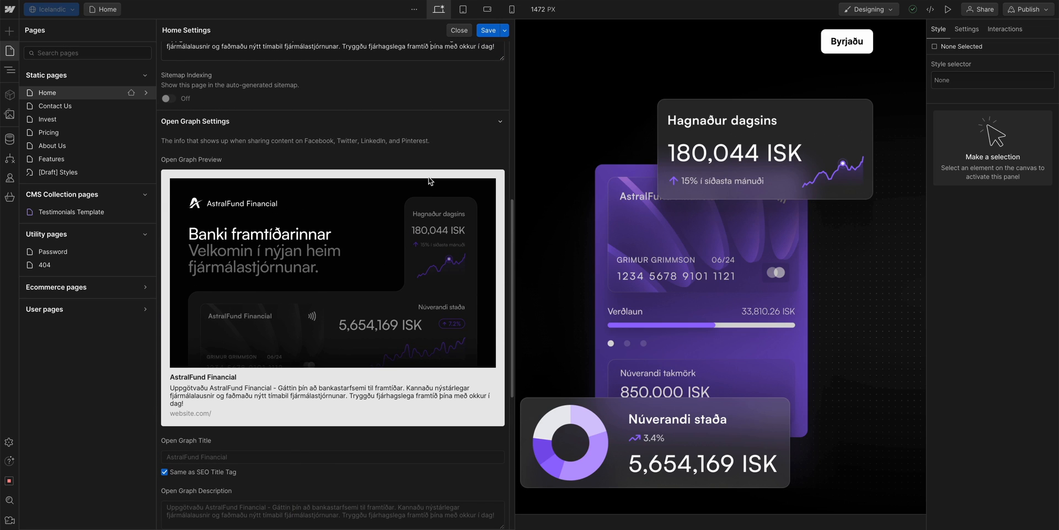
pyautogui.click(459, 30)
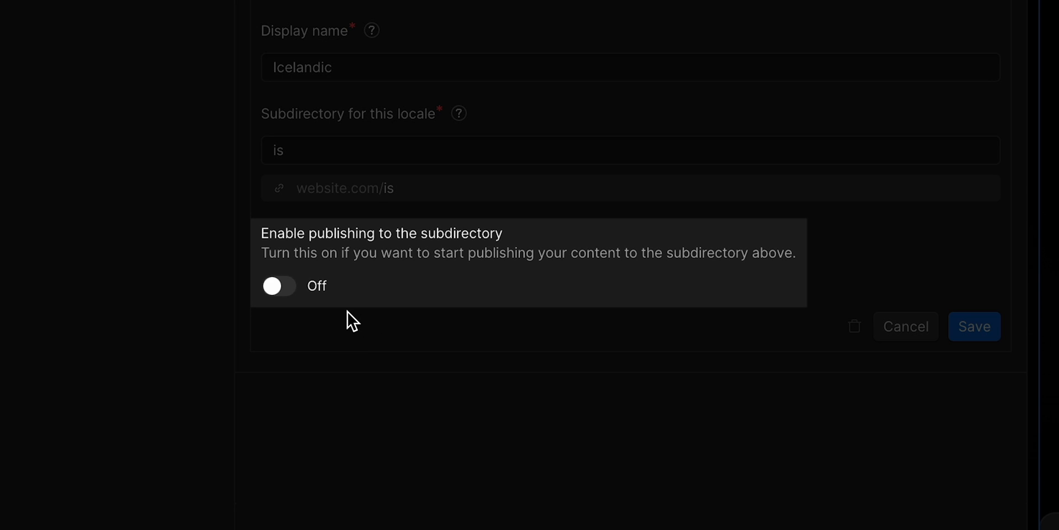
# Expand the Icelandic locale in Site Settings Localization to show its subdirectory publishing toggle.
pyautogui.click(278, 285)
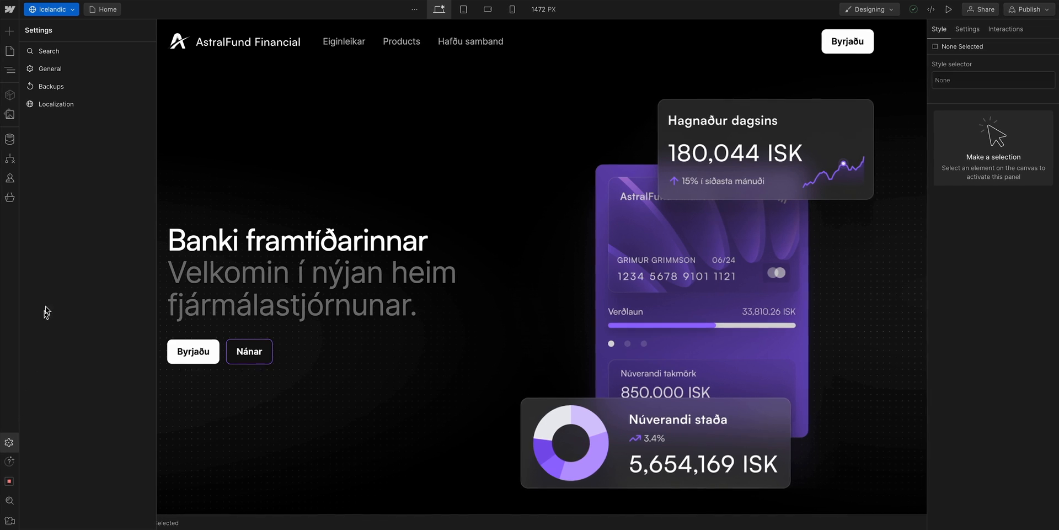
pyautogui.click(56, 103)
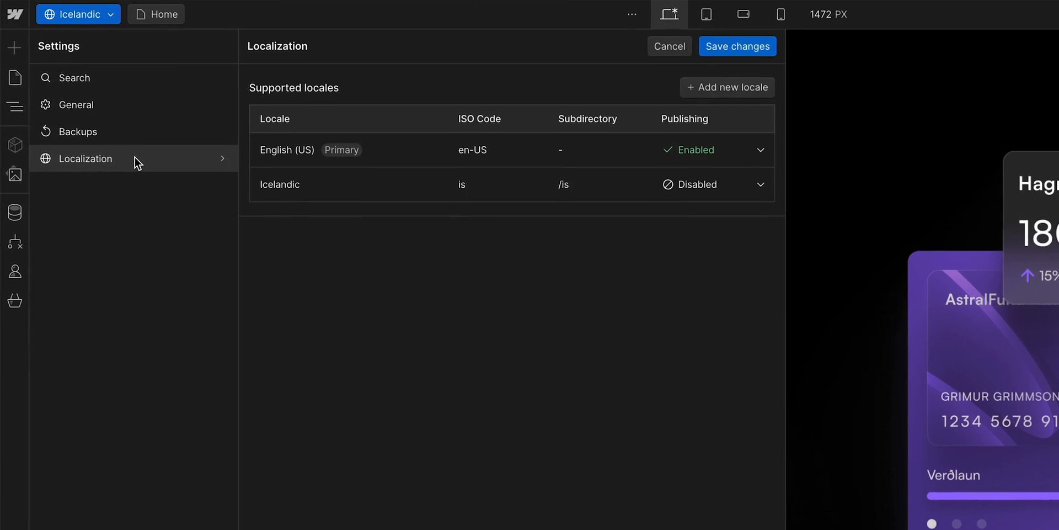
pyautogui.click(760, 184)
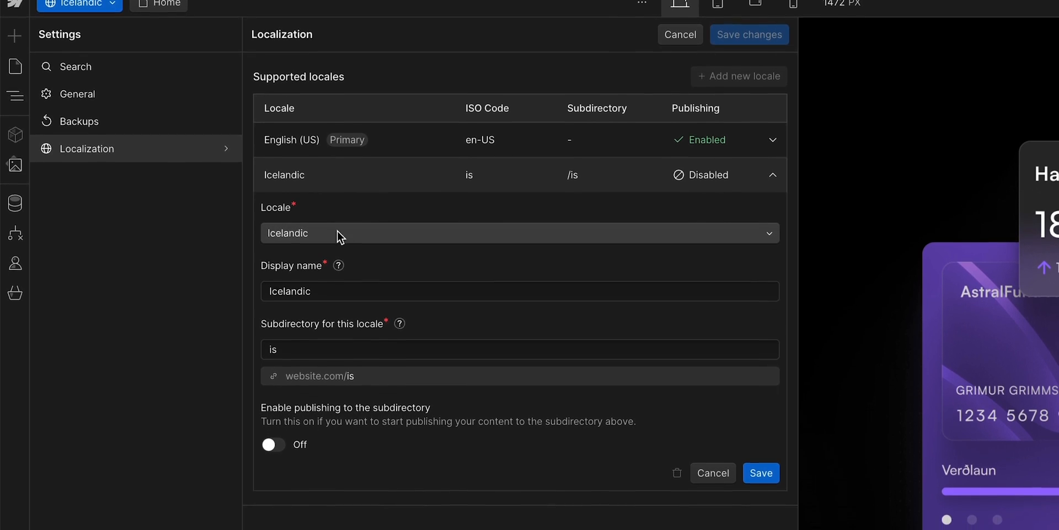
pyautogui.click(272, 443)
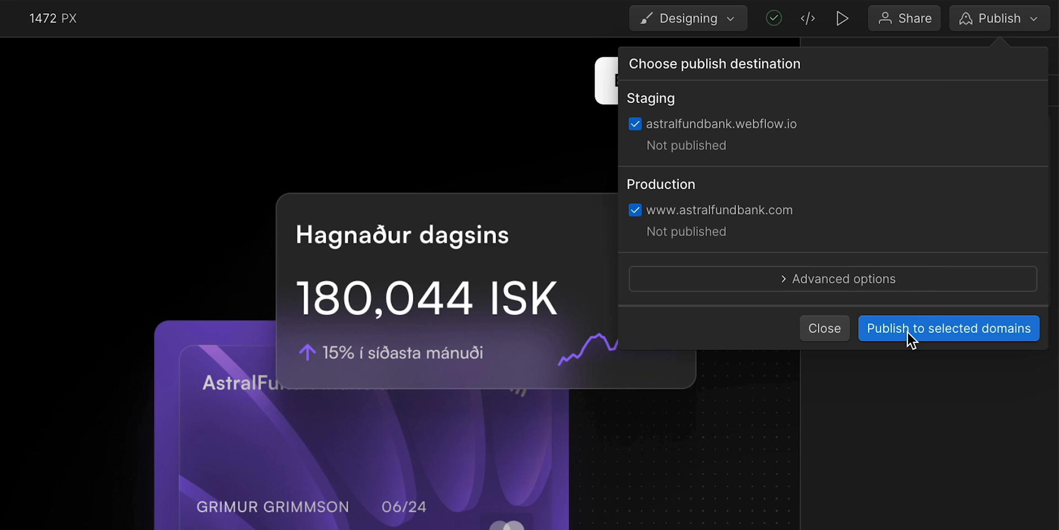
# Publish the site to both the staging and production domains.
pyautogui.click(950, 328)
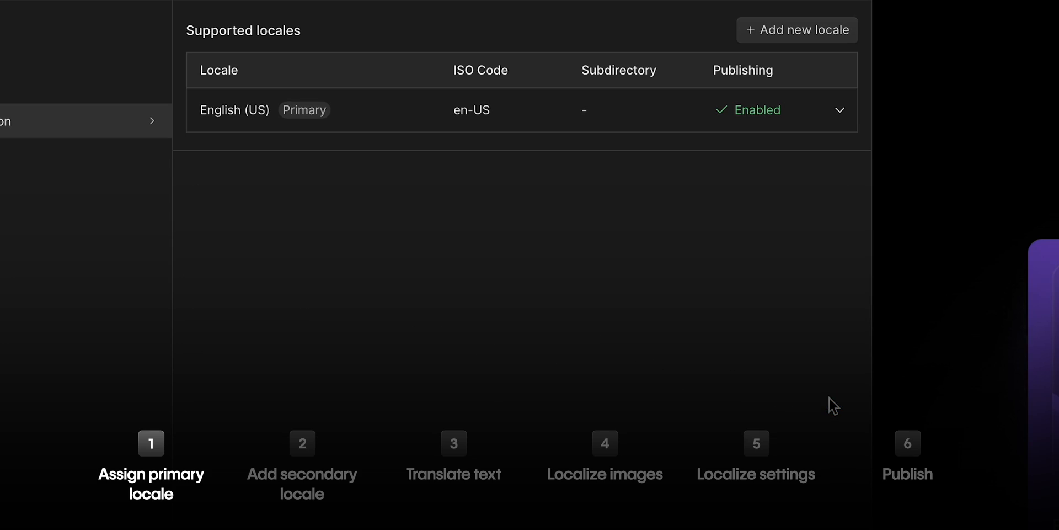
pyautogui.write('Ice')
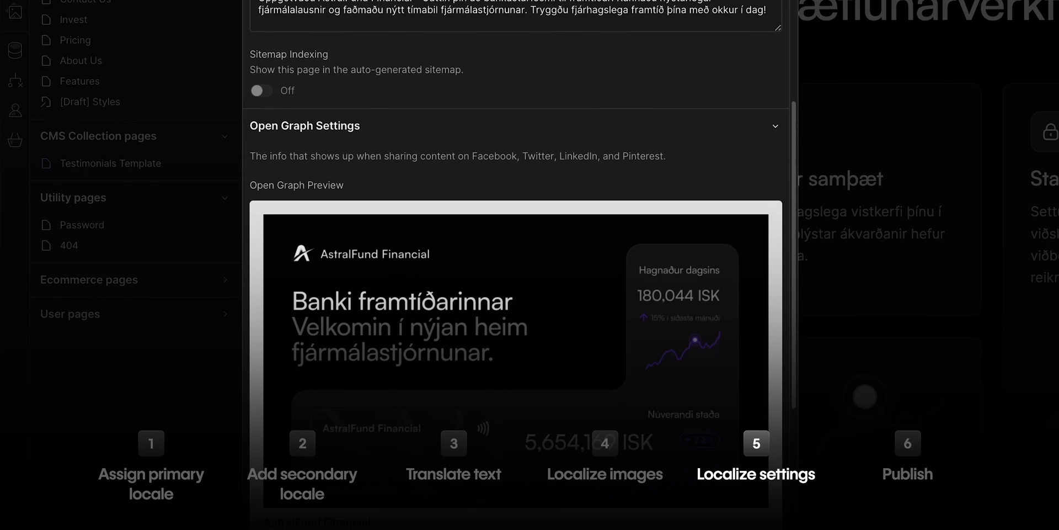
pyautogui.scroll(-3)
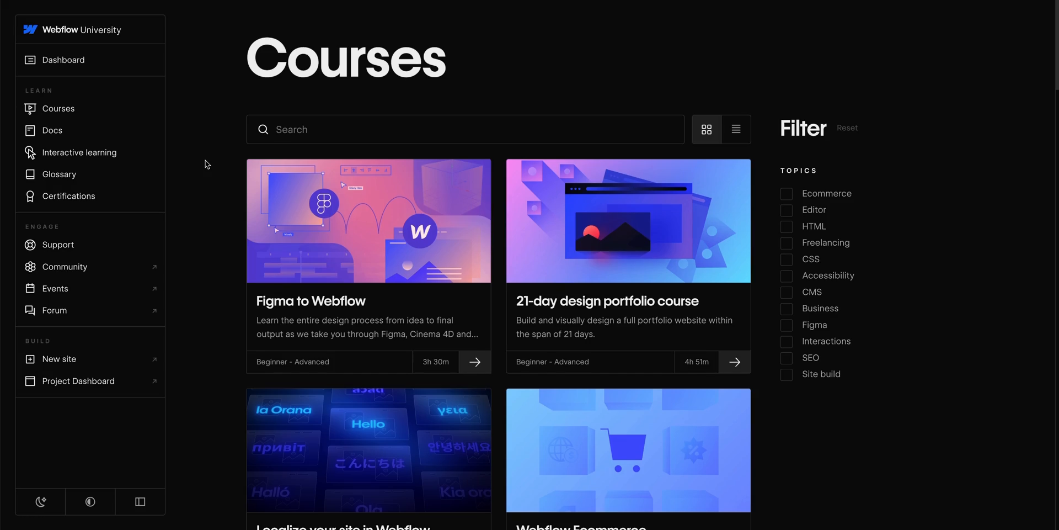
# Scroll the Courses page to the Localize your site in Webflow course card.
pyautogui.scroll(-3)
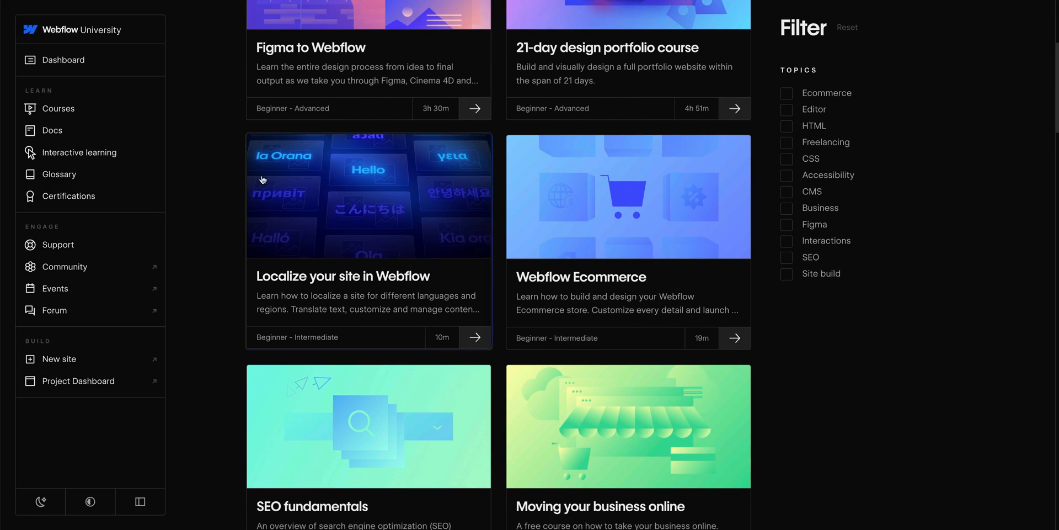